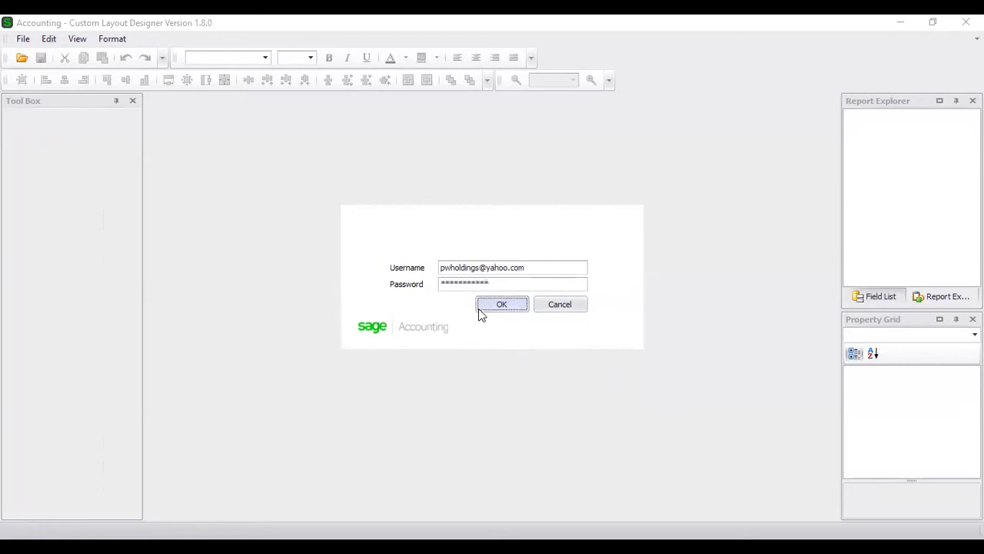
Sign in to the Custom Layout Designer and open the Layout type dropdown.
{"action": "left_click", "coordinate": [500, 303]}
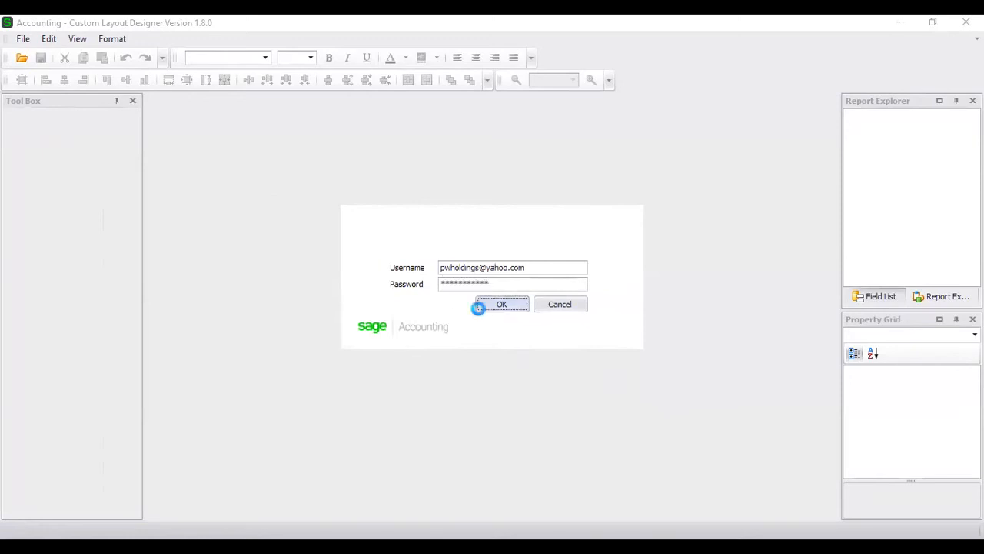
{"action": "left_click", "coordinate": [502, 304]}
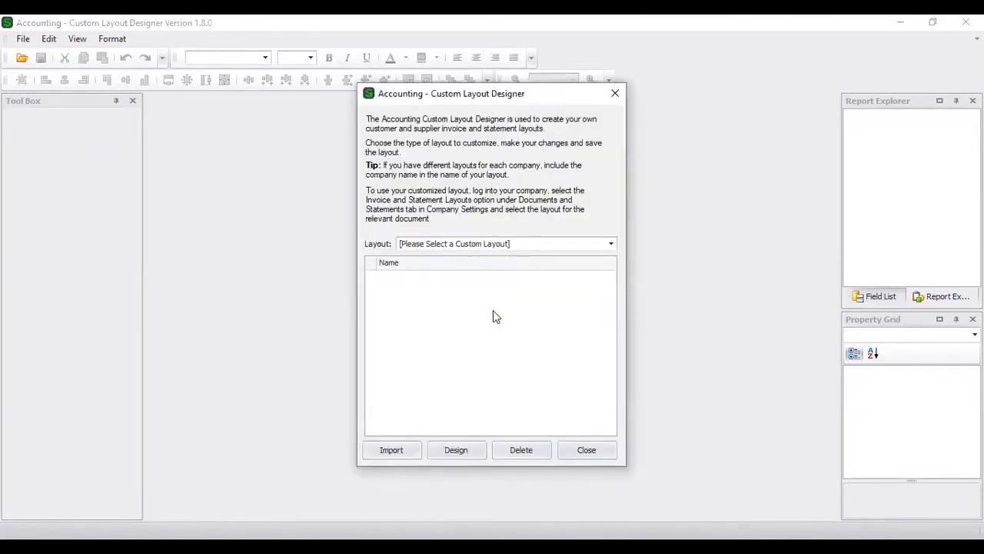
{"action": "mouse_move", "coordinate": [472, 313]}
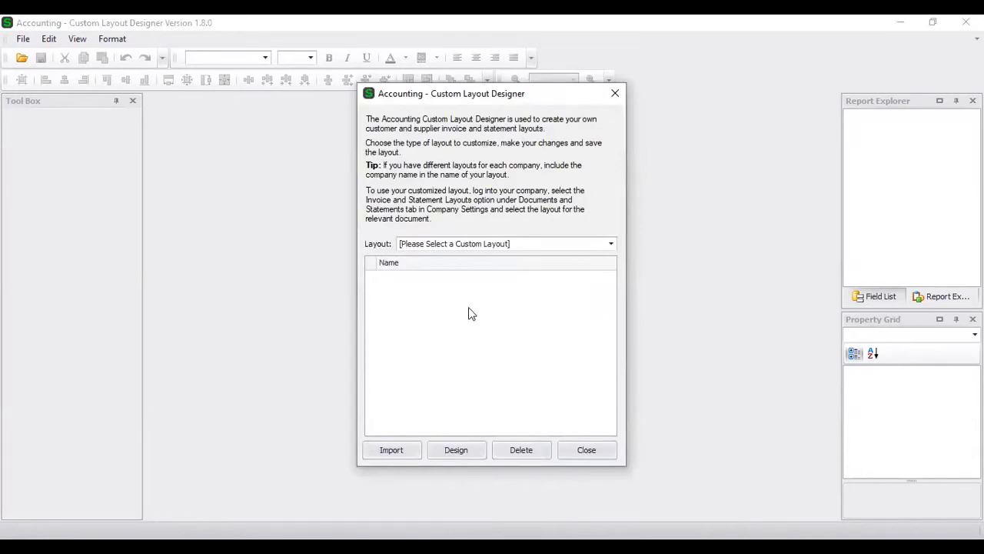
{"action": "left_click", "coordinate": [611, 243]}
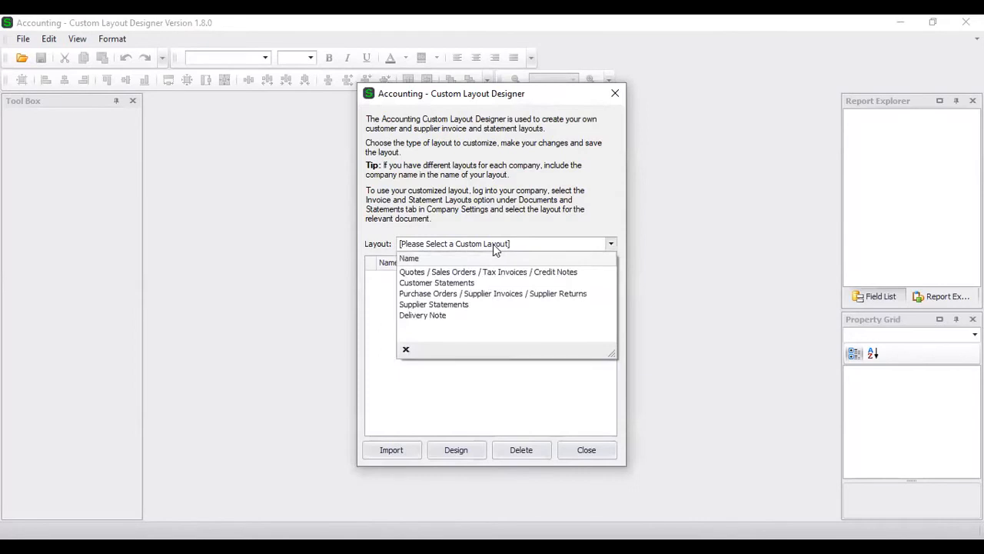
{"action": "mouse_move", "coordinate": [517, 277]}
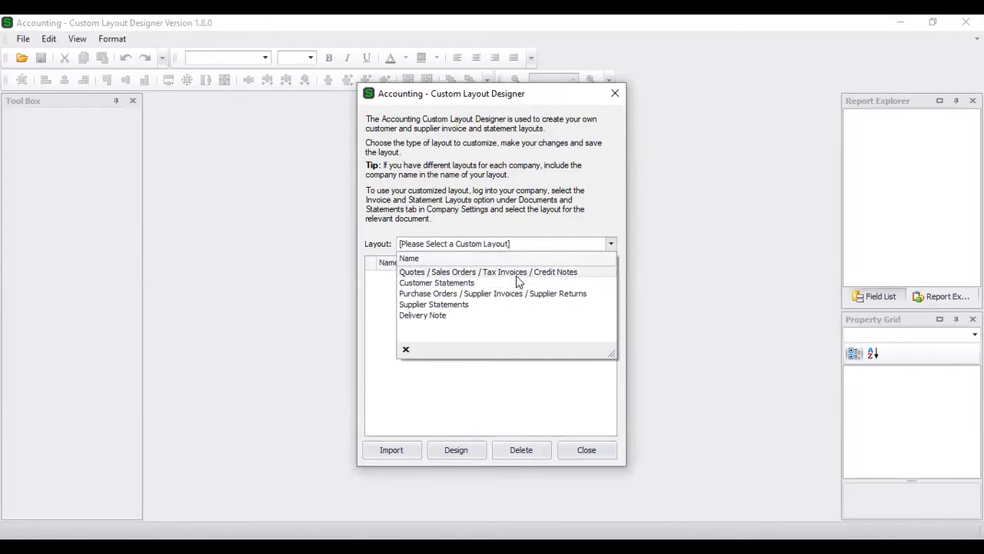
{"action": "mouse_move", "coordinate": [521, 273]}
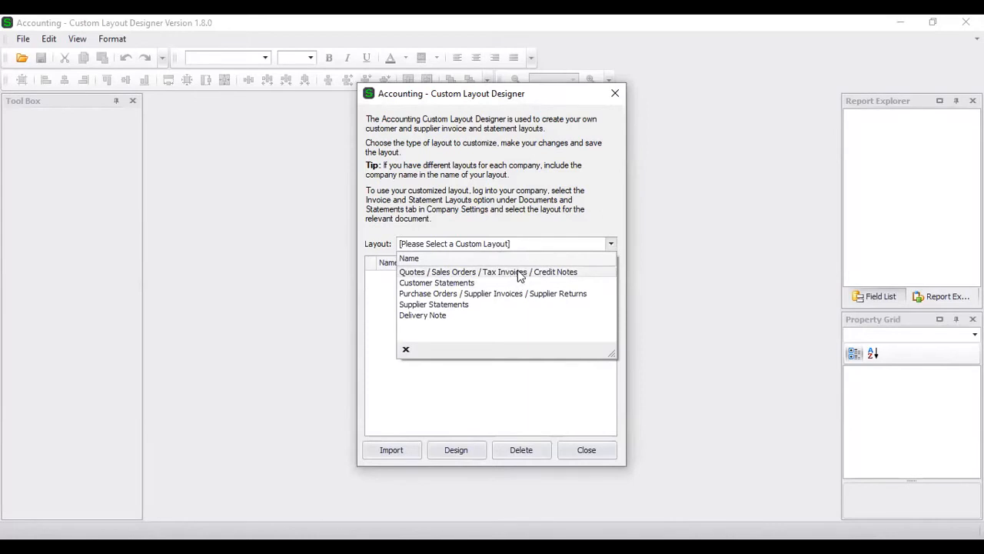
Choose the Quotes / Sales Orders / Tax Invoices / Credit Notes layout type and scroll its saved layouts.
{"action": "left_click", "coordinate": [484, 271]}
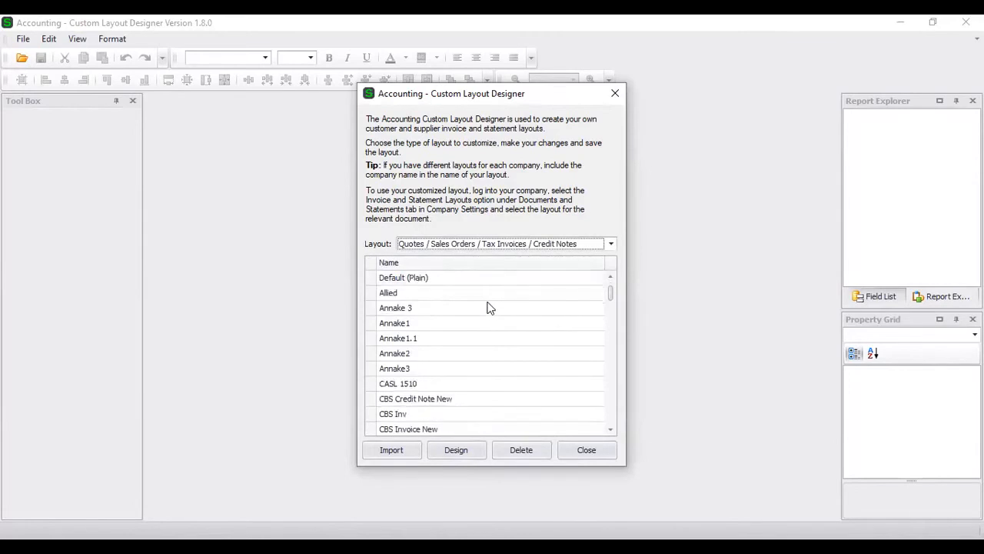
{"action": "scroll", "scroll_direction": "down", "scroll_amount": 3}
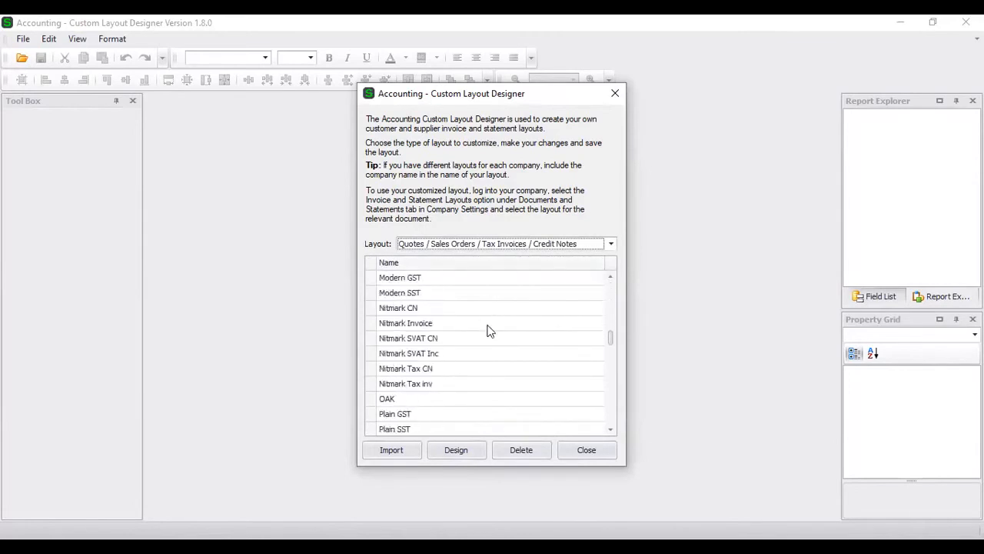
{"action": "scroll", "scroll_direction": "down", "scroll_amount": 3}
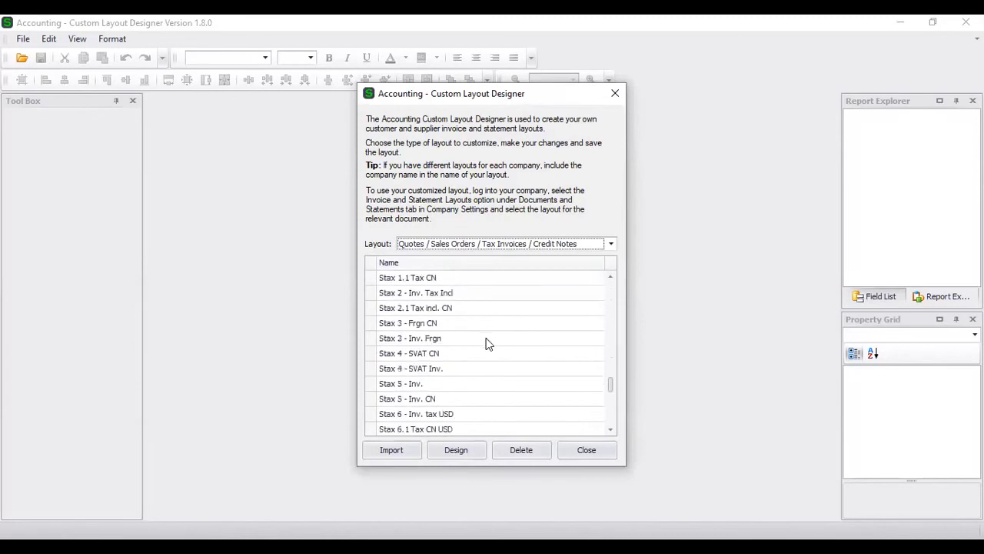
{"action": "scroll", "scroll_direction": "down", "scroll_amount": 3}
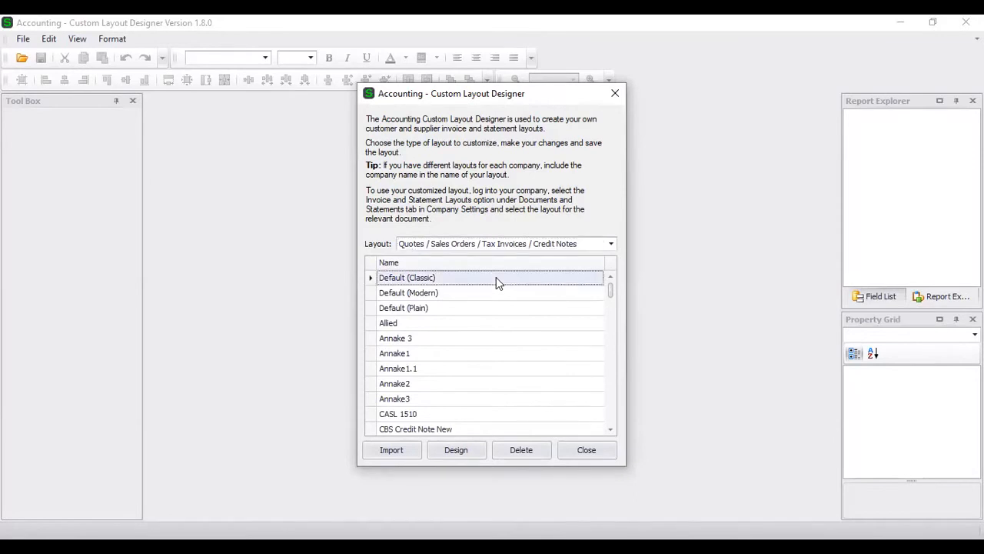
{"action": "mouse_move", "coordinate": [452, 462]}
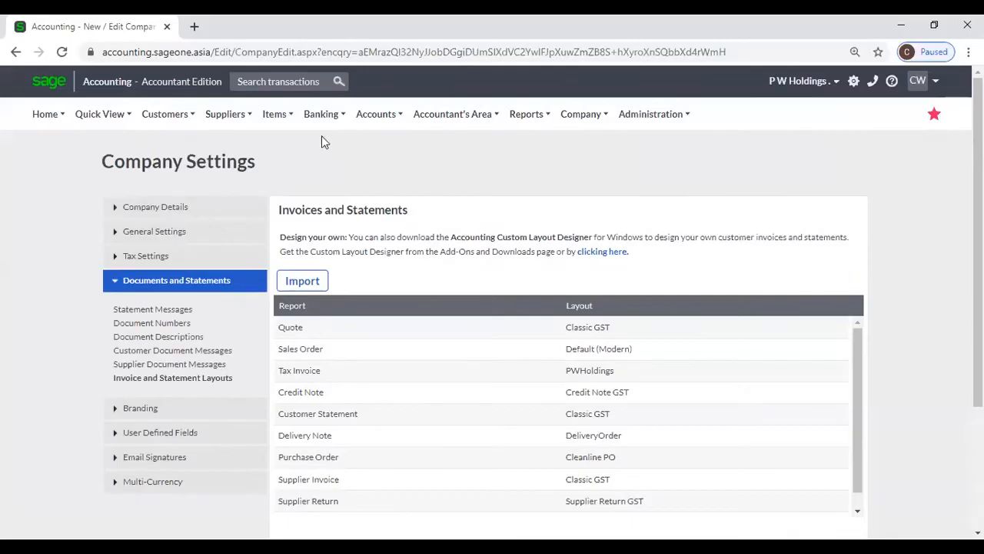
Go to Customers > Transactions > Customer Quotes.
{"action": "left_click", "coordinate": [164, 114]}
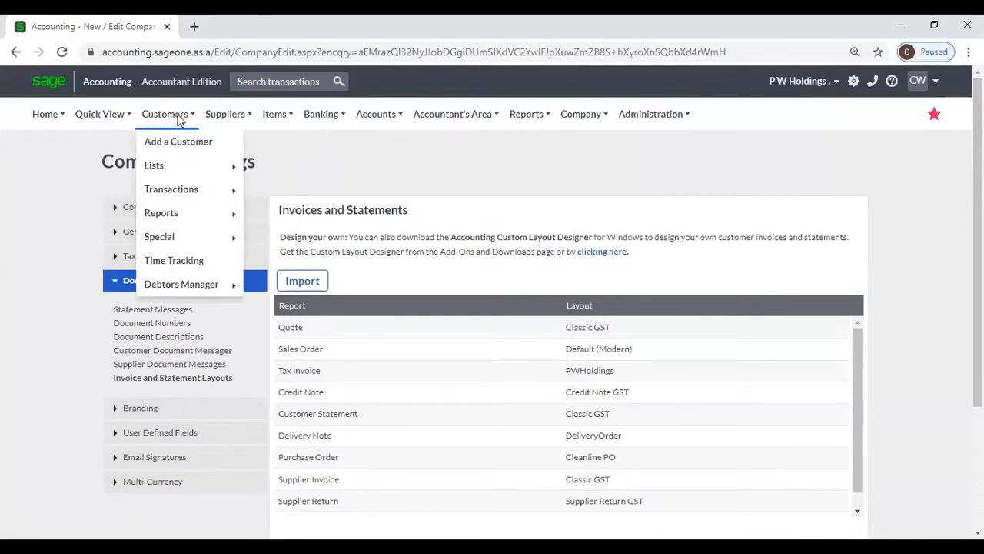
{"action": "mouse_move", "coordinate": [171, 189]}
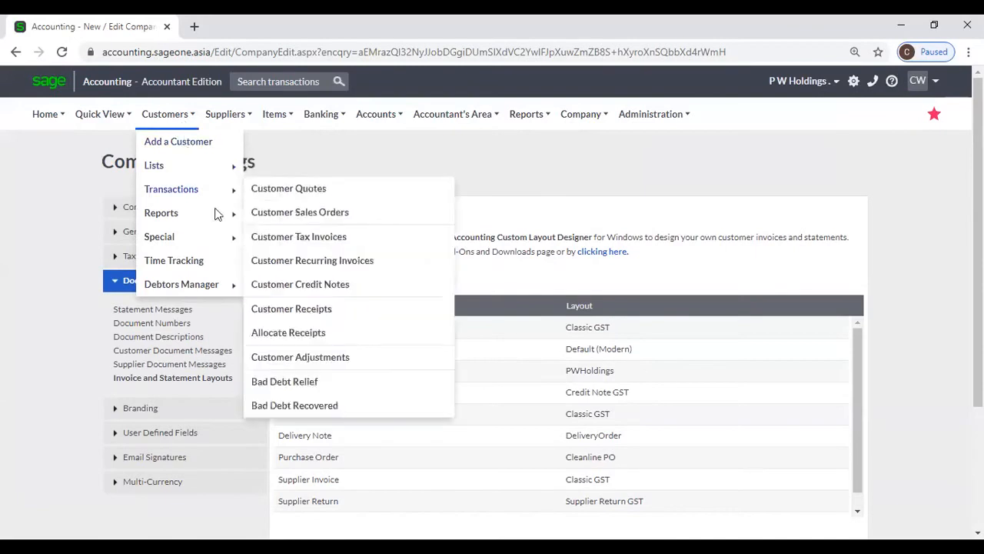
{"action": "mouse_move", "coordinate": [212, 199]}
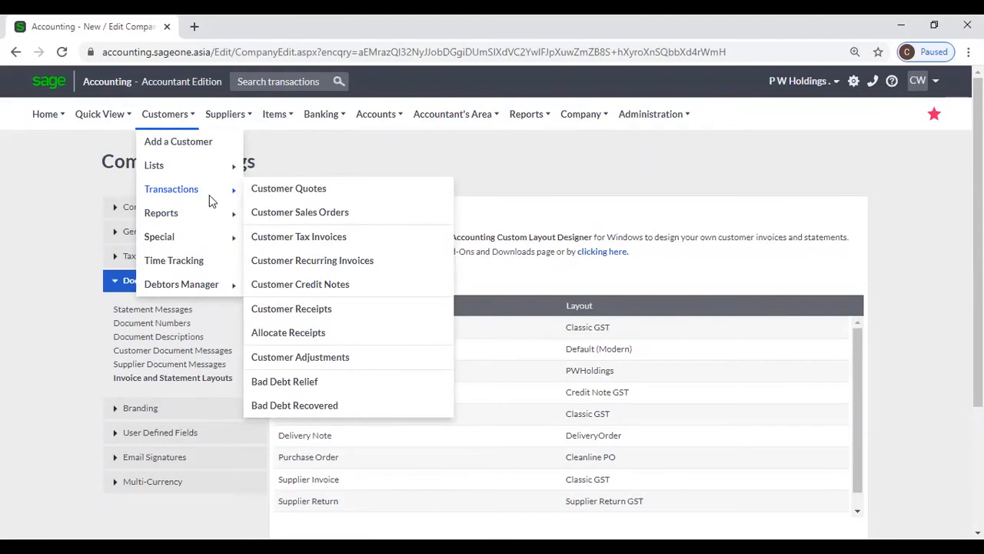
{"action": "mouse_move", "coordinate": [271, 194]}
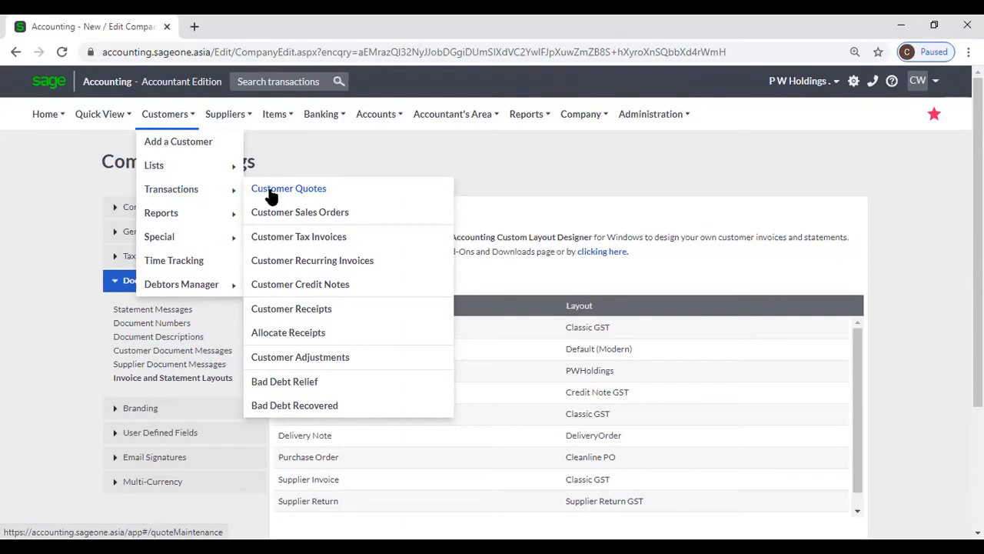
{"action": "left_click", "coordinate": [288, 188]}
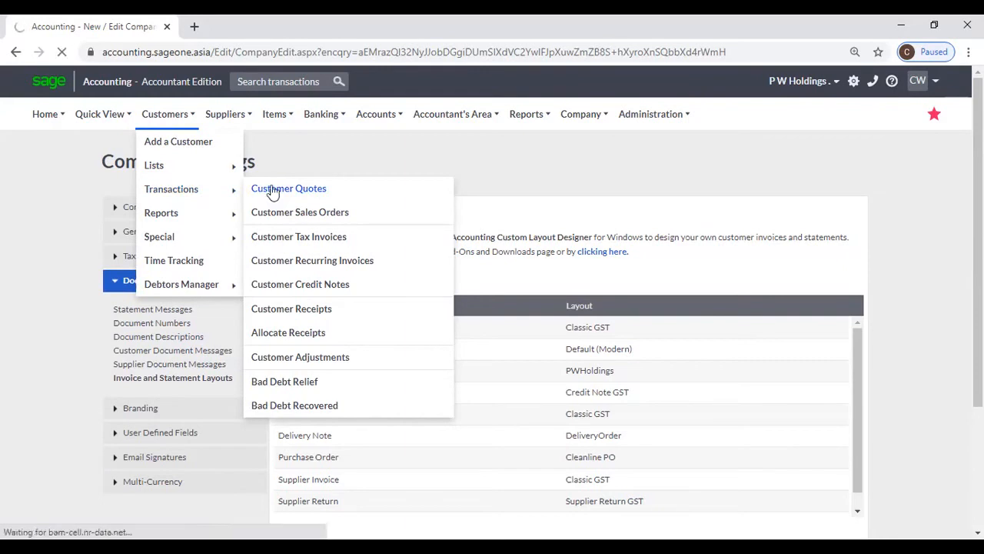
{"action": "left_click", "coordinate": [288, 188]}
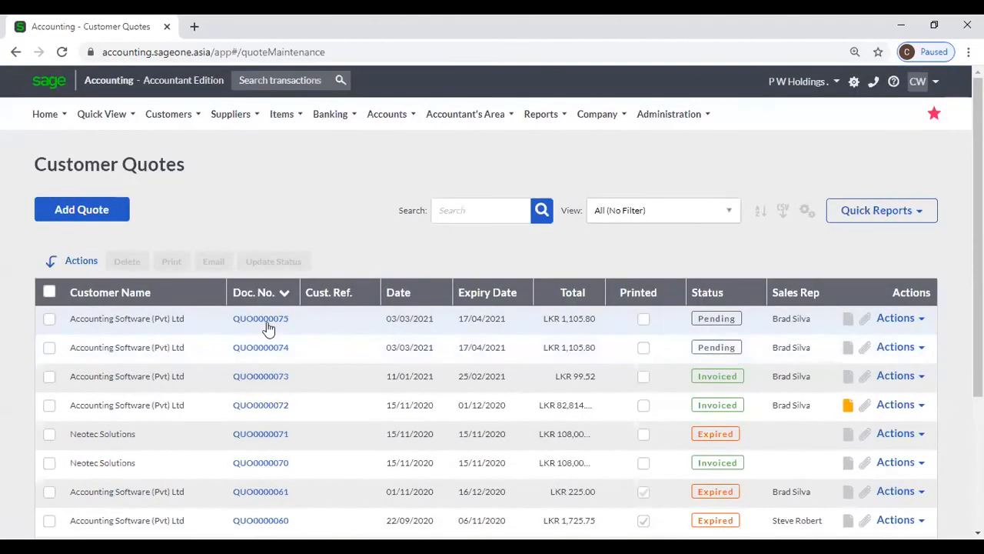
Open quote QUO0000075 and set its layout to Default (Modern).
{"action": "left_click", "coordinate": [260, 318]}
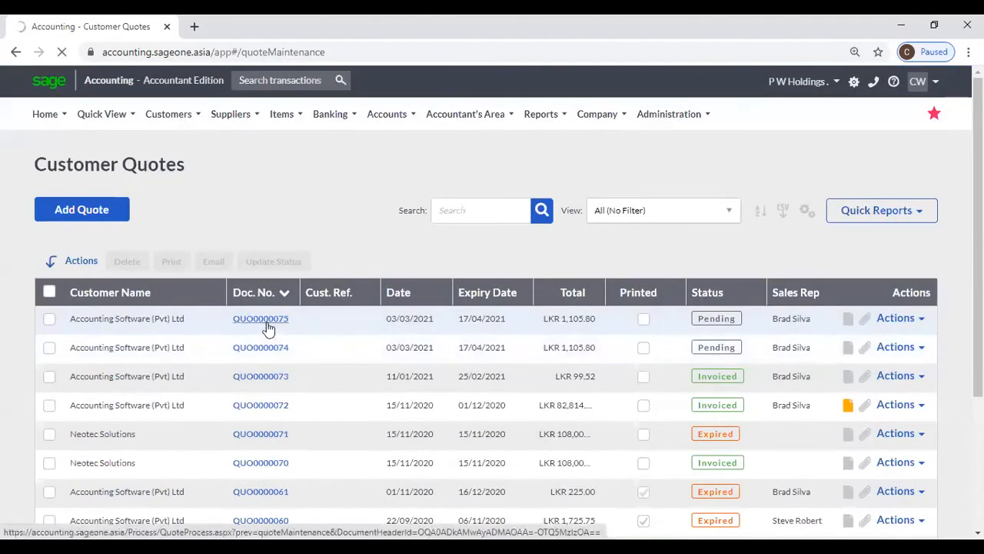
{"action": "left_click", "coordinate": [261, 318]}
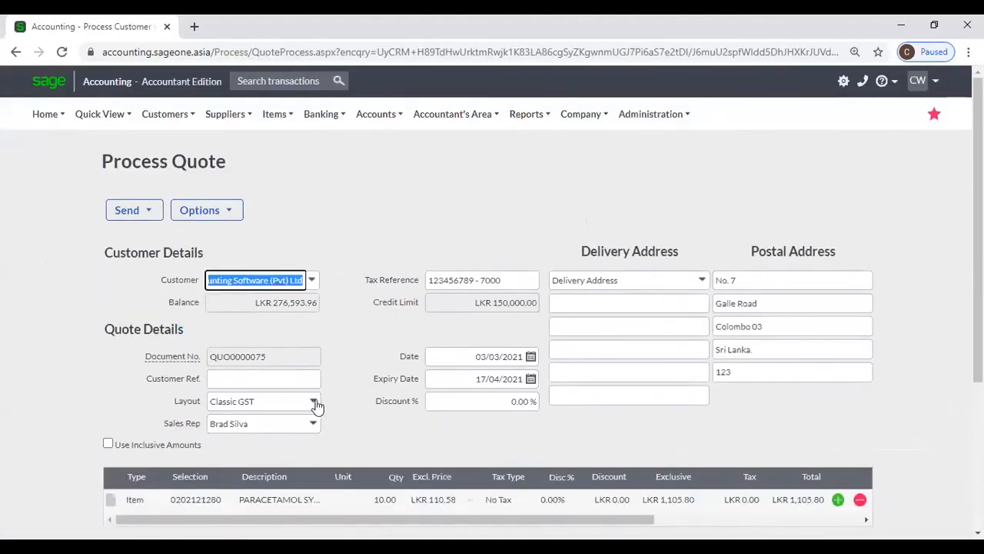
{"action": "left_click", "coordinate": [311, 402]}
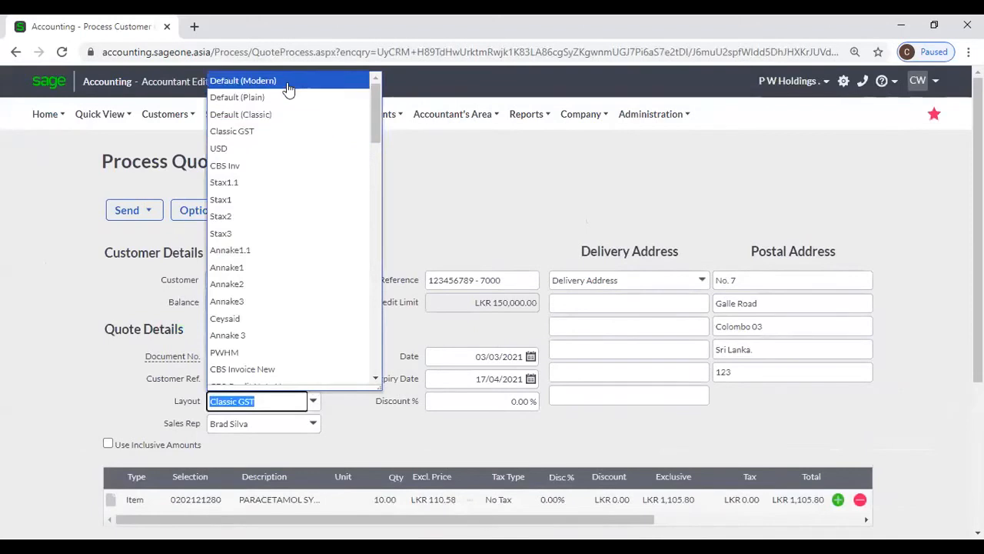
{"action": "mouse_move", "coordinate": [290, 101]}
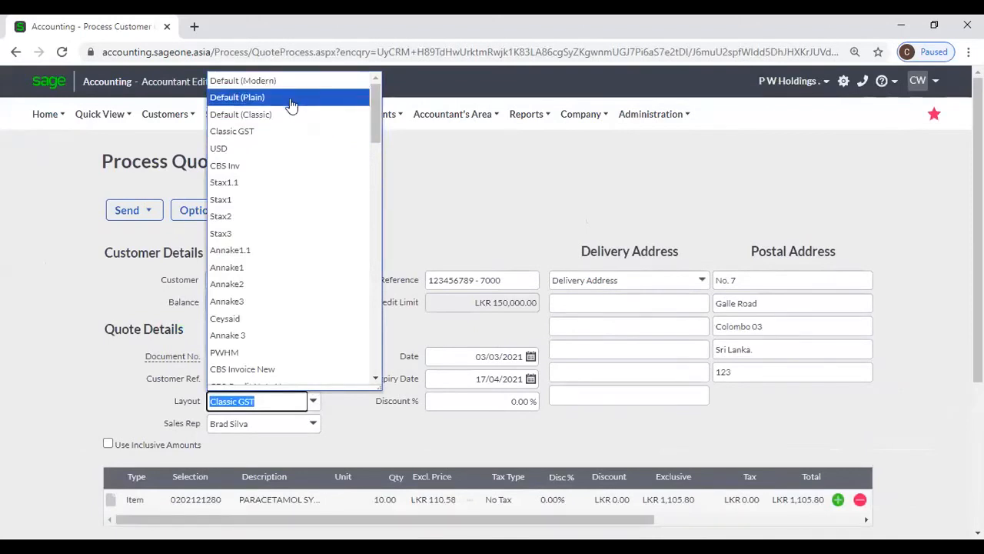
{"action": "left_click", "coordinate": [242, 80]}
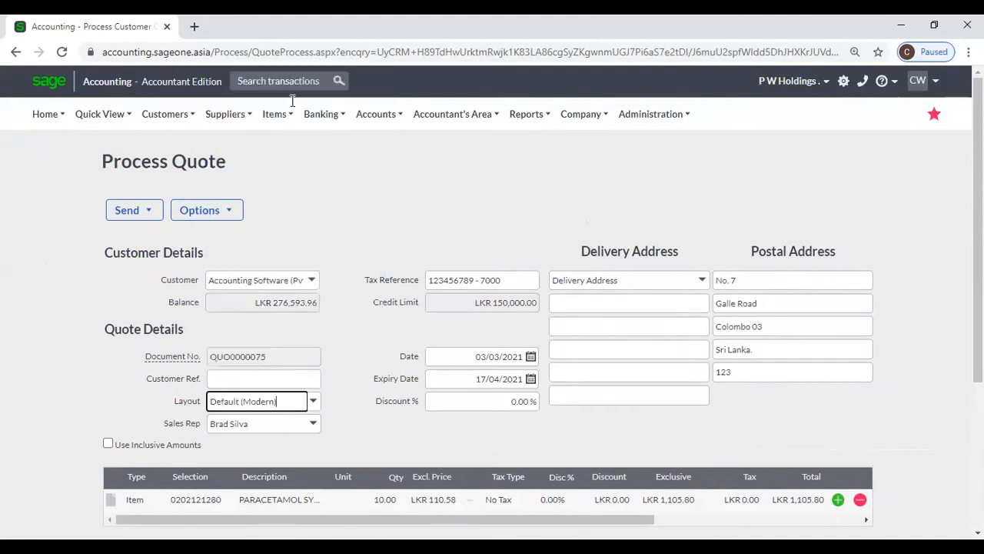
Print-preview the Modern quotation and scroll through the report.
{"action": "scroll", "scroll_direction": "down", "scroll_amount": 3}
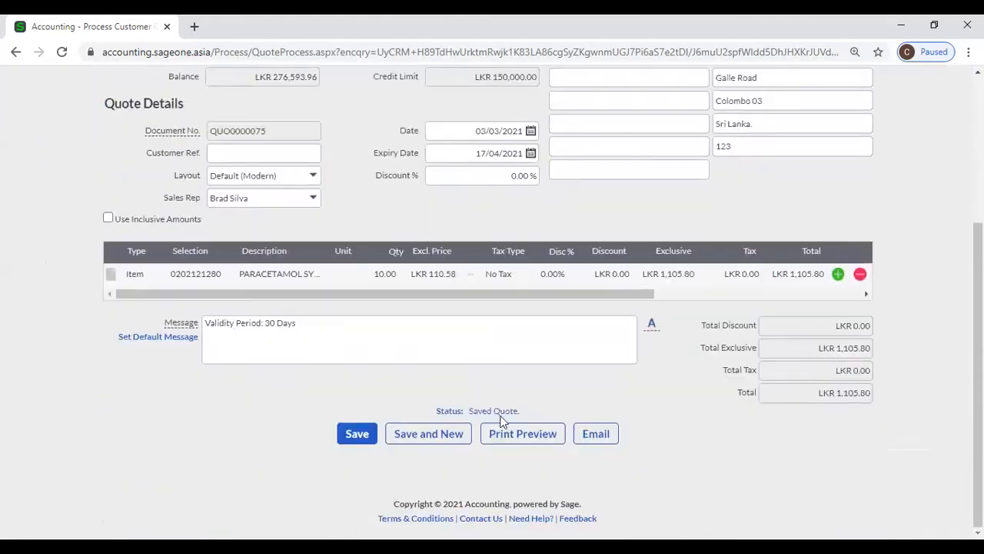
{"action": "left_click", "coordinate": [522, 433]}
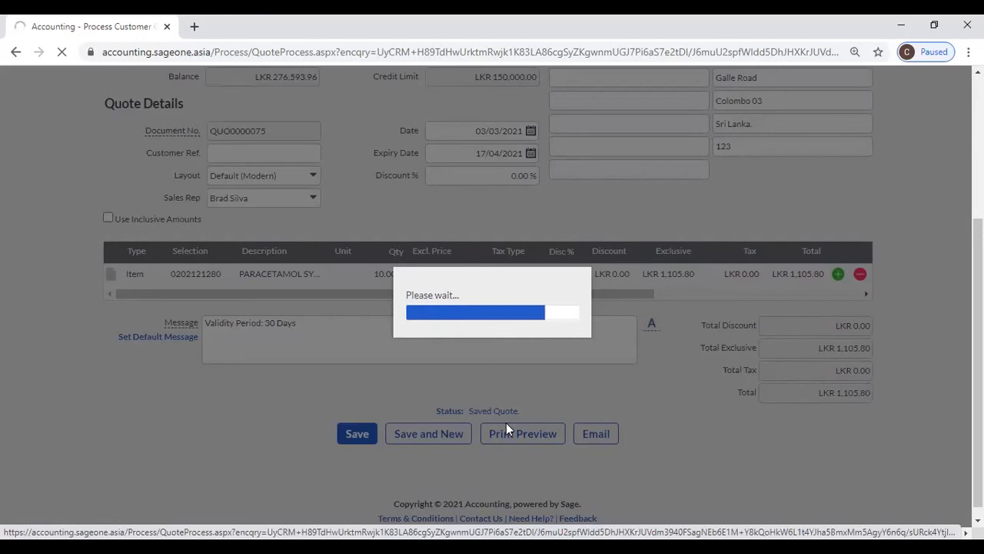
{"action": "left_click", "coordinate": [523, 432]}
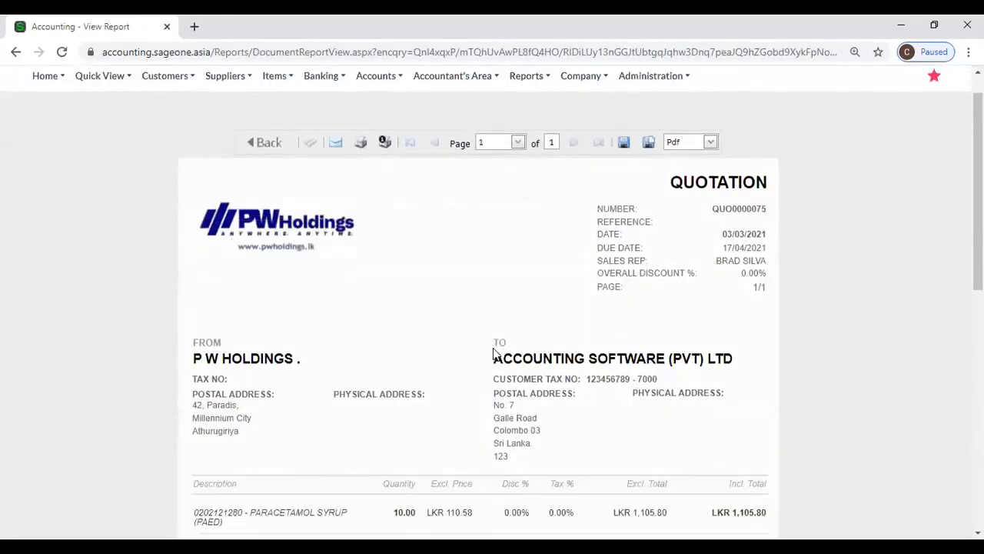
{"action": "scroll", "scroll_direction": "down", "scroll_amount": 3}
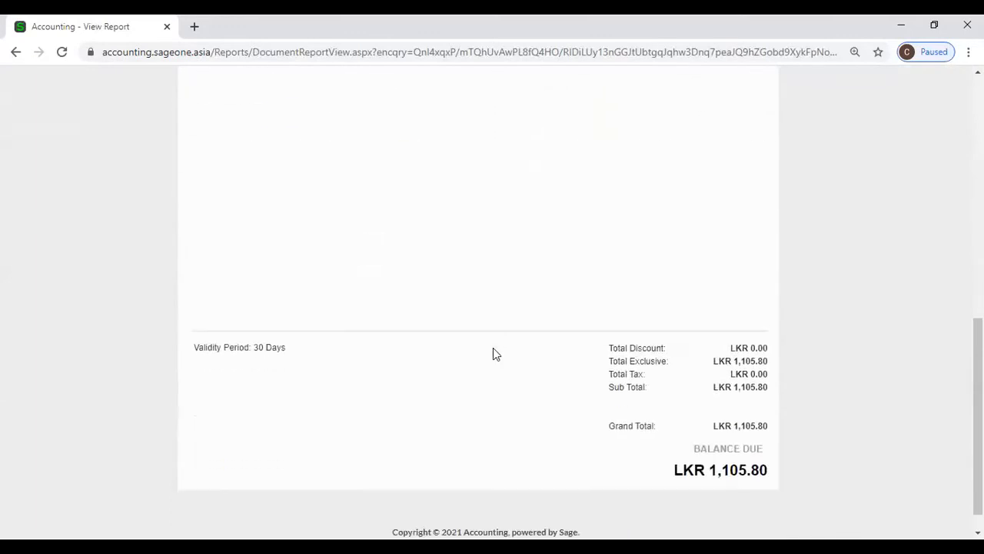
{"action": "scroll", "scroll_direction": "up", "scroll_amount": 3}
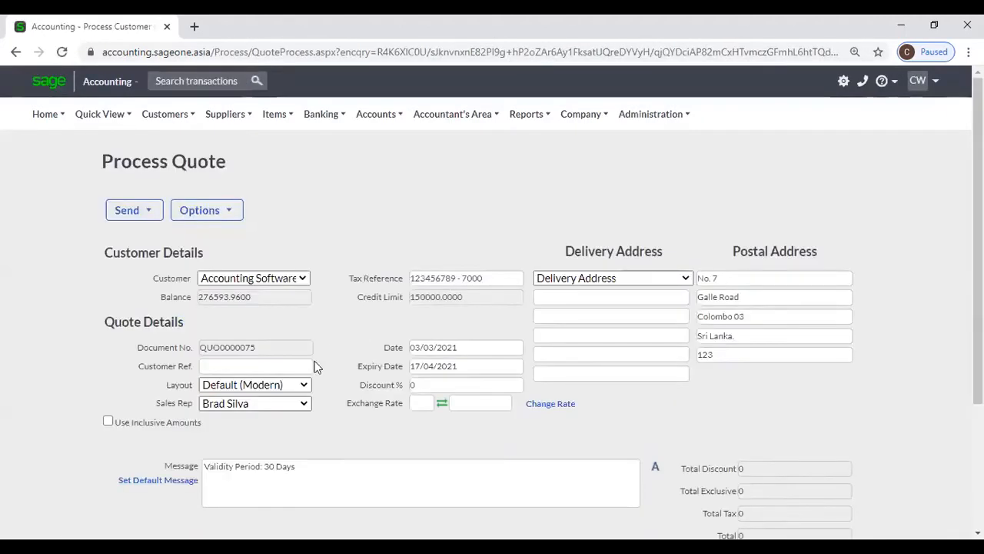
Switch the quote's layout to Default (Plain).
{"action": "left_click", "coordinate": [313, 384]}
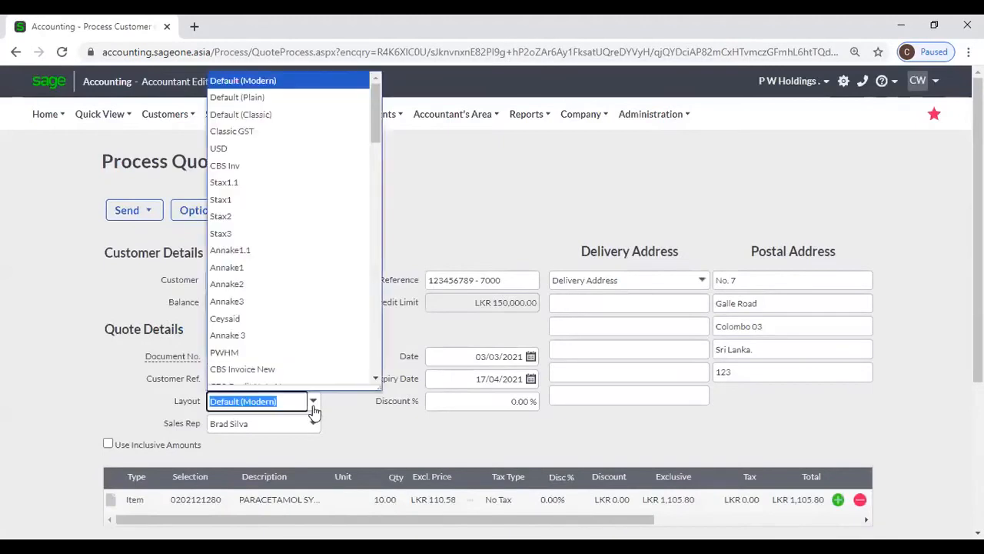
{"action": "left_click", "coordinate": [236, 97]}
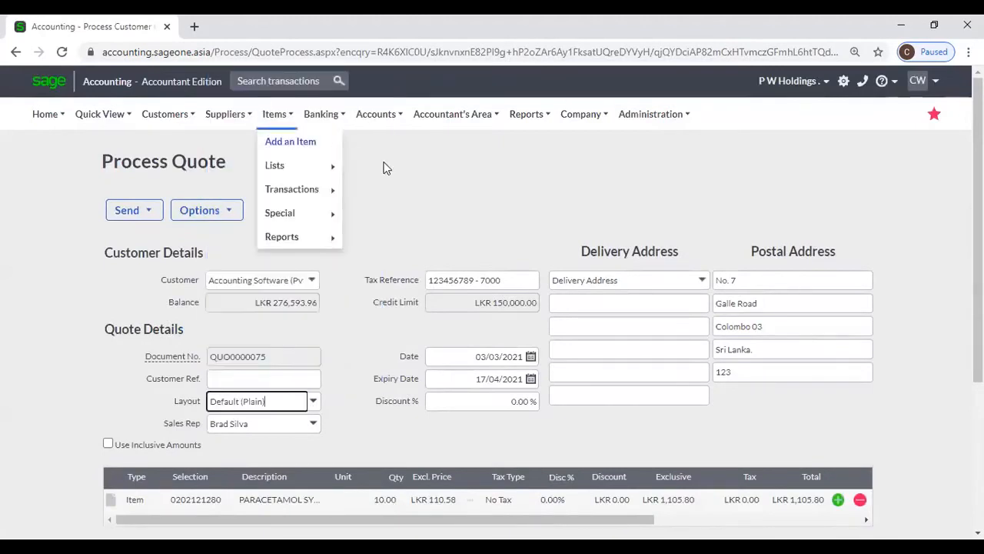
{"action": "scroll", "scroll_direction": "down", "scroll_amount": 3}
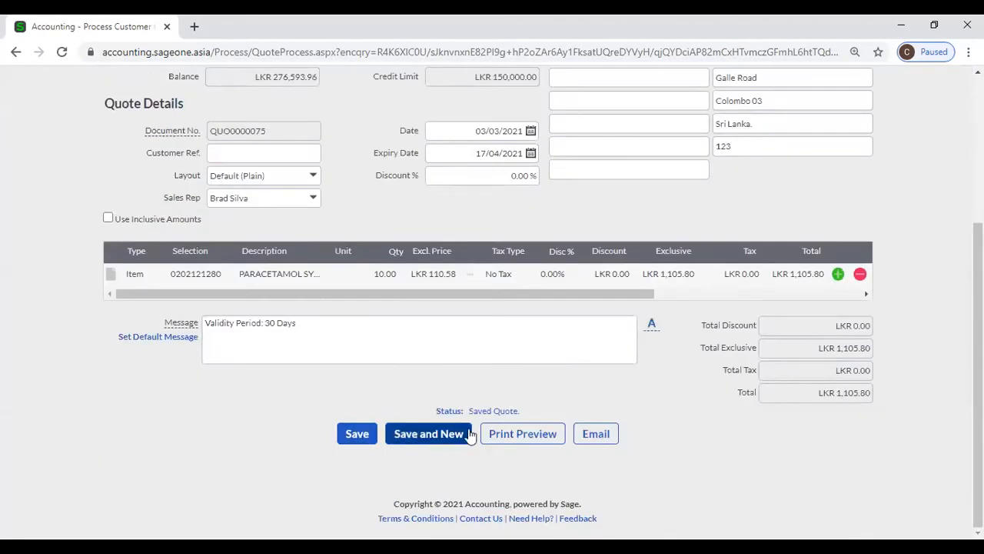
Print-preview the Plain quotation, scroll through it, and go back to the quote.
{"action": "left_click", "coordinate": [523, 433]}
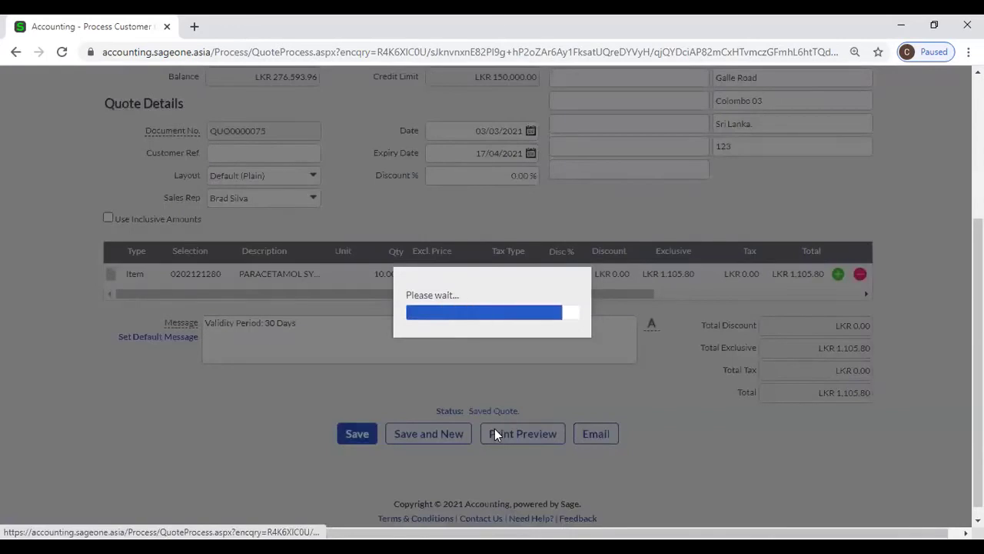
{"action": "left_click", "coordinate": [522, 433]}
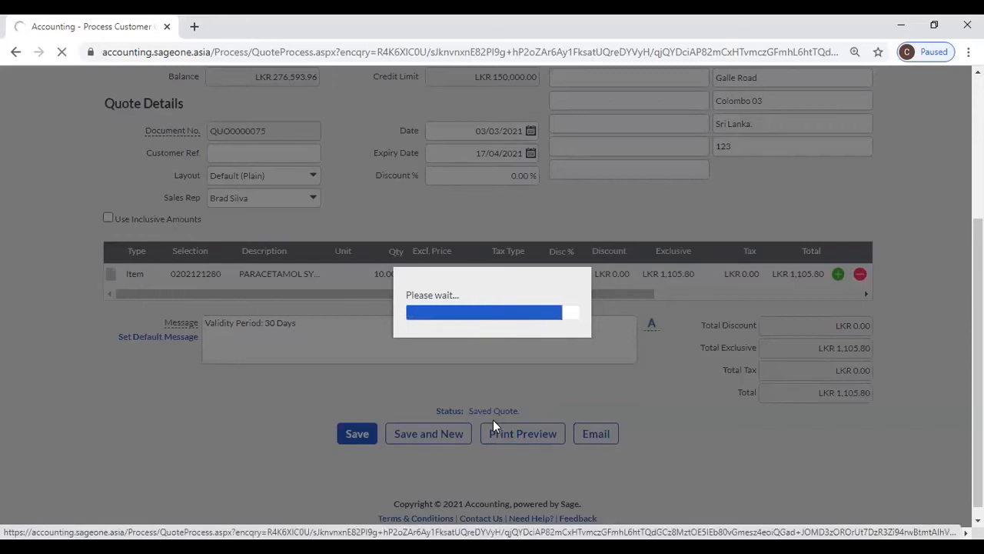
{"action": "left_click", "coordinate": [522, 433]}
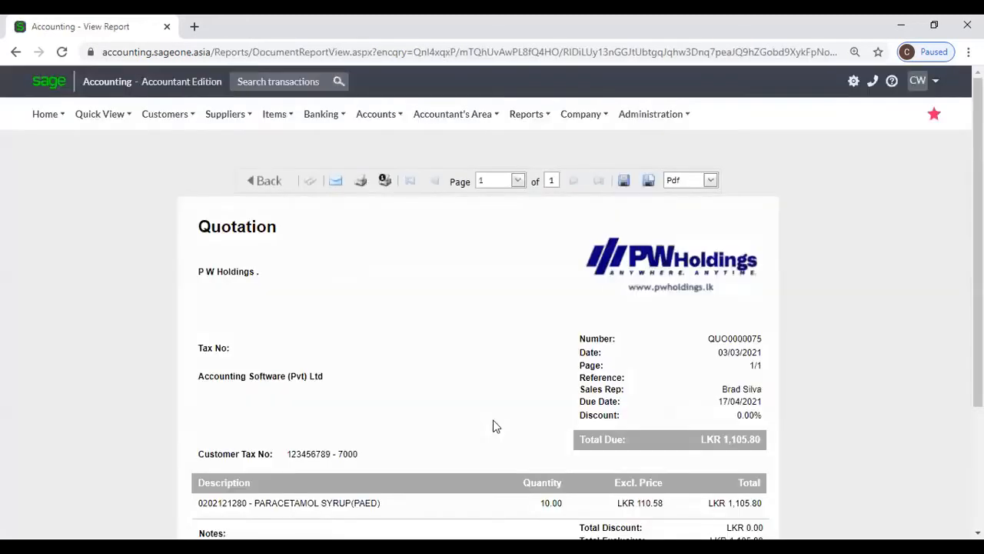
{"action": "scroll", "scroll_direction": "down", "scroll_amount": 3}
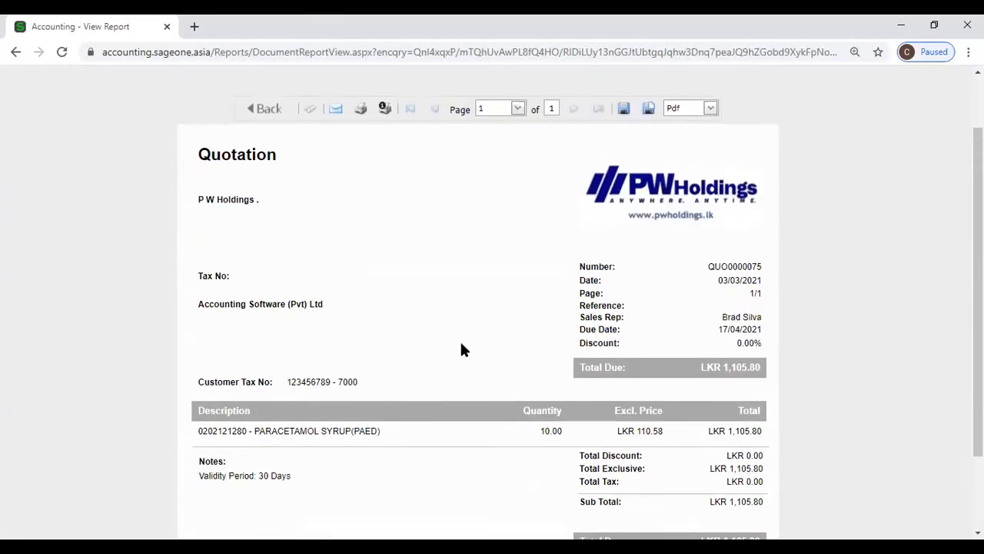
{"action": "scroll", "scroll_direction": "down", "scroll_amount": 3}
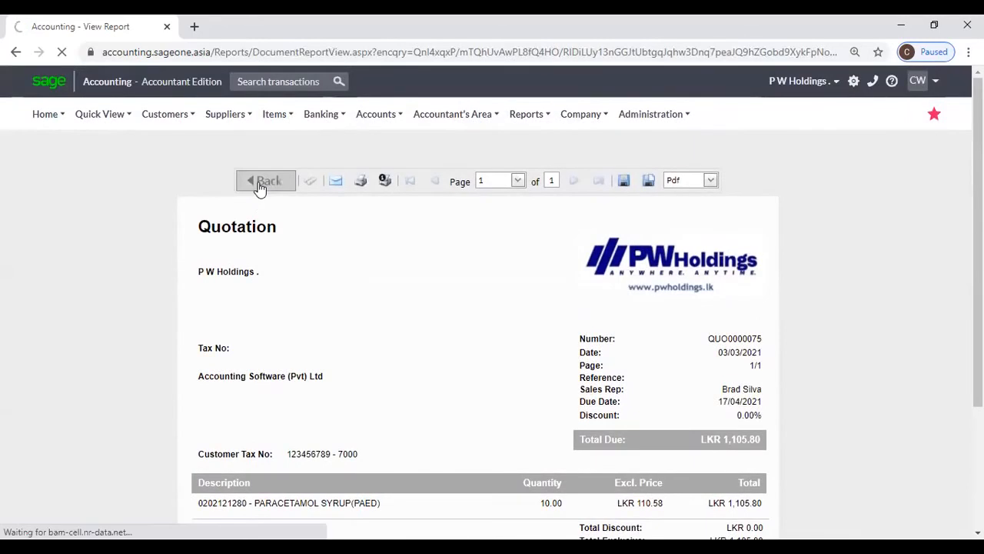
{"action": "left_click", "coordinate": [265, 180]}
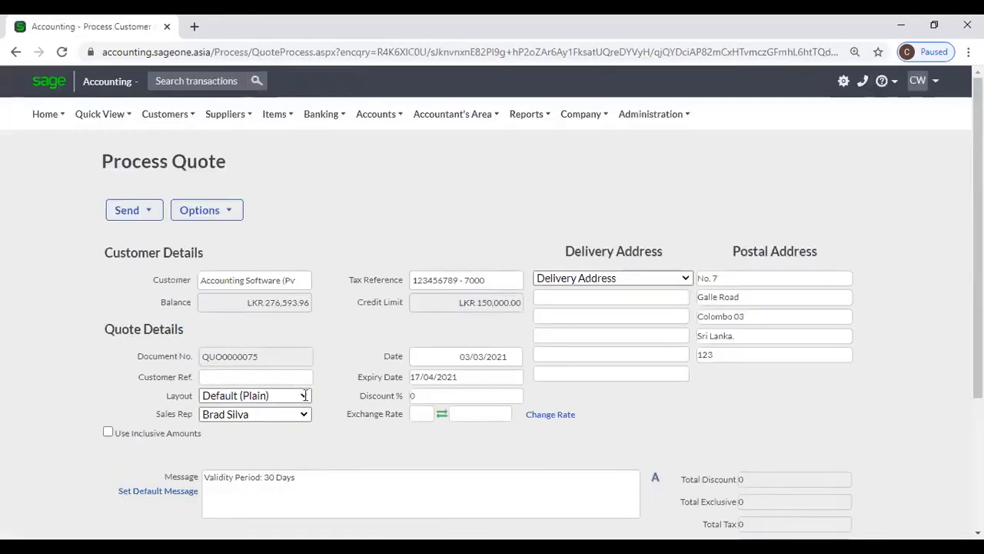
Switch the quote's layout to Default (Classic).
{"action": "left_click", "coordinate": [304, 395]}
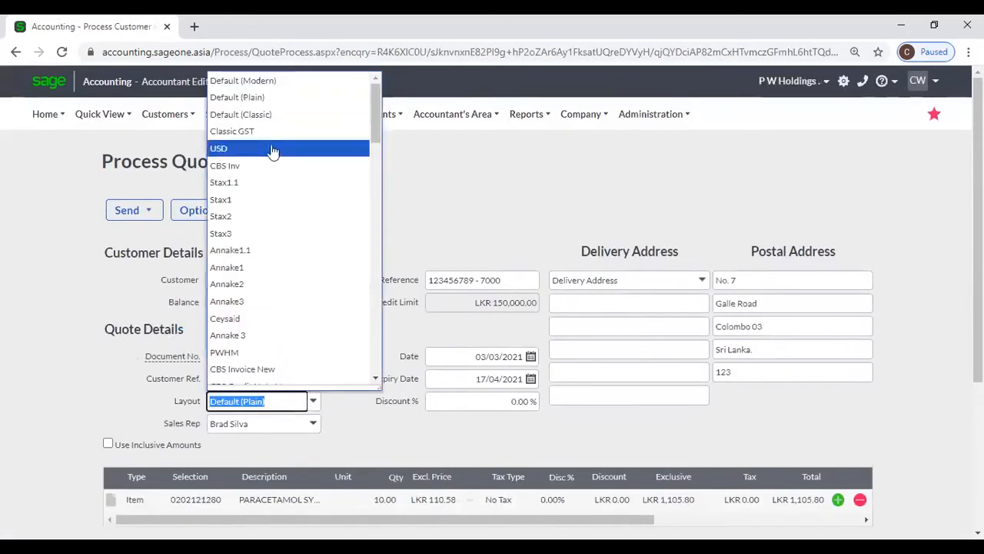
{"action": "left_click", "coordinate": [241, 114]}
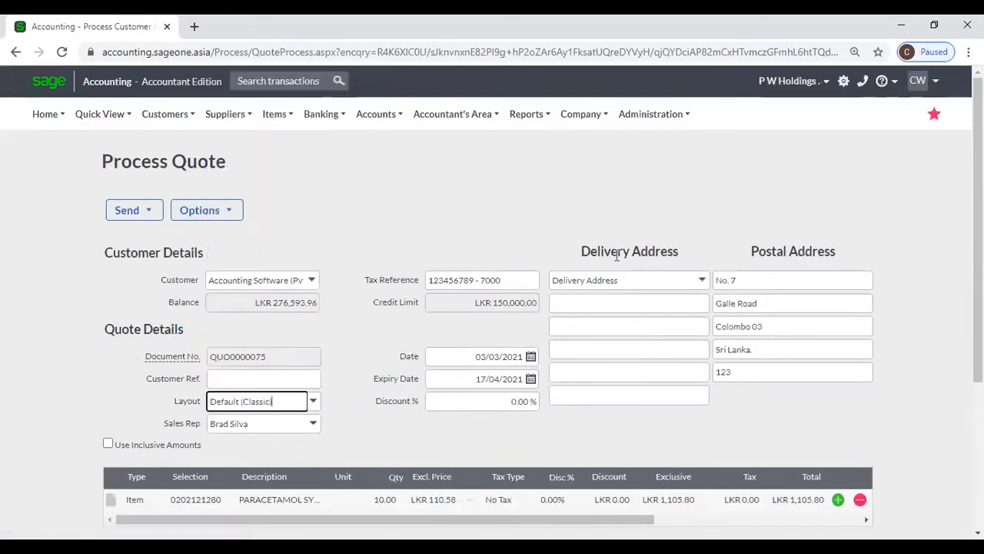
{"action": "scroll", "scroll_direction": "down", "scroll_amount": 3}
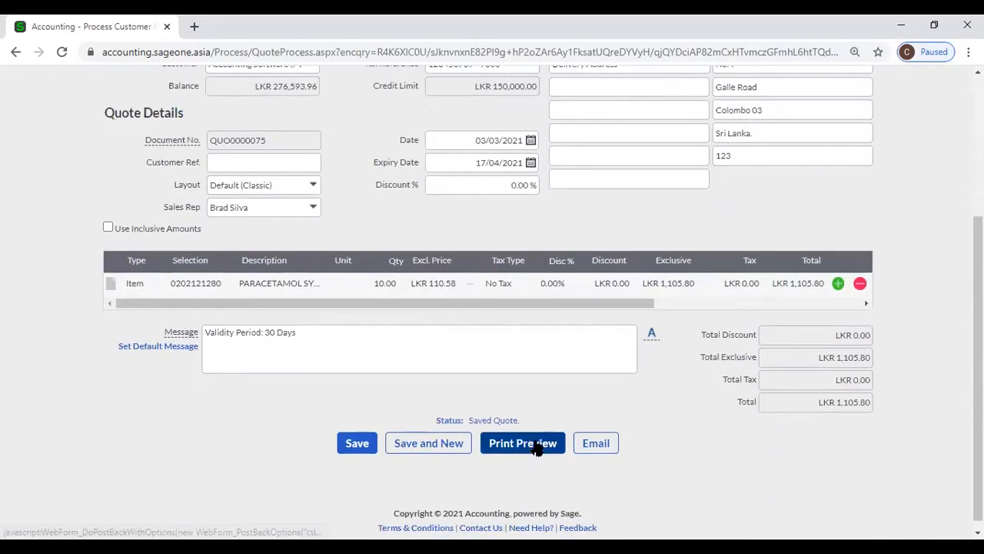
Print-preview the Classic quotation showing the logo at top left.
{"action": "left_click", "coordinate": [522, 443]}
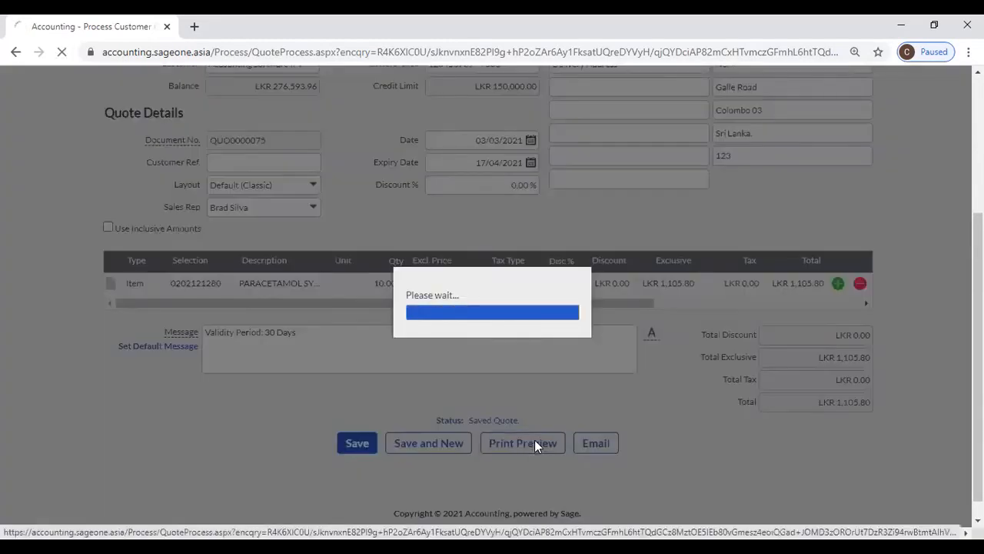
{"action": "left_click", "coordinate": [522, 443]}
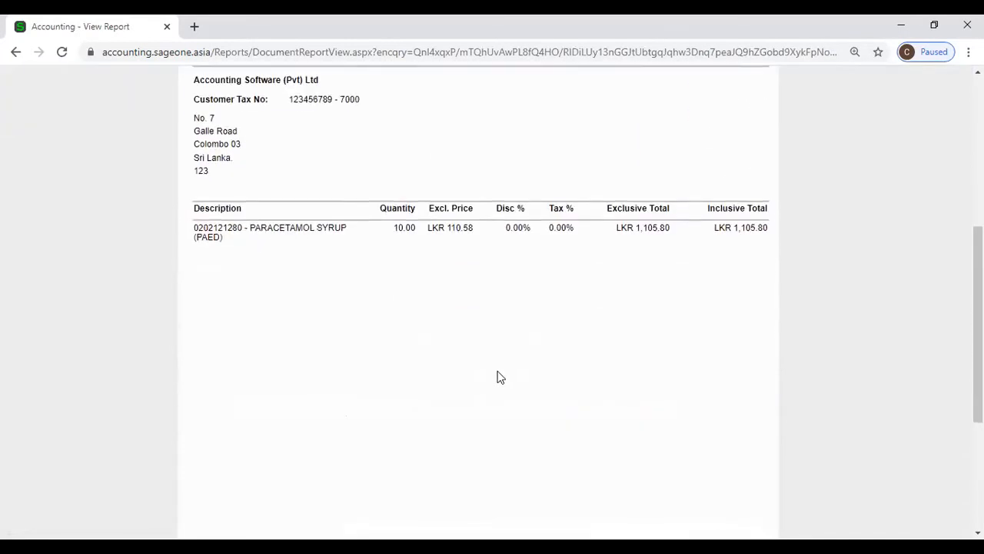
{"action": "scroll", "scroll_direction": "down", "scroll_amount": 3}
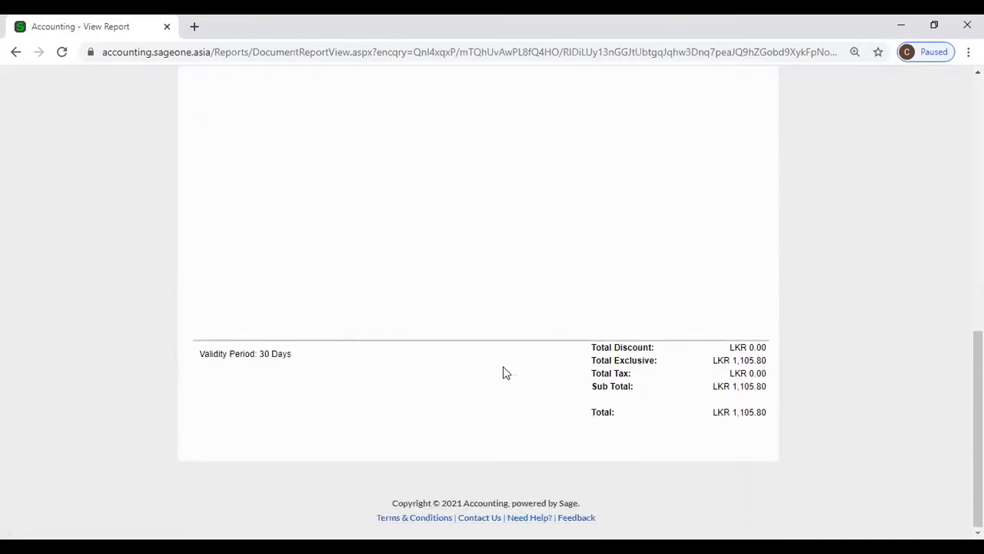
{"action": "scroll", "scroll_direction": "up", "scroll_amount": 3}
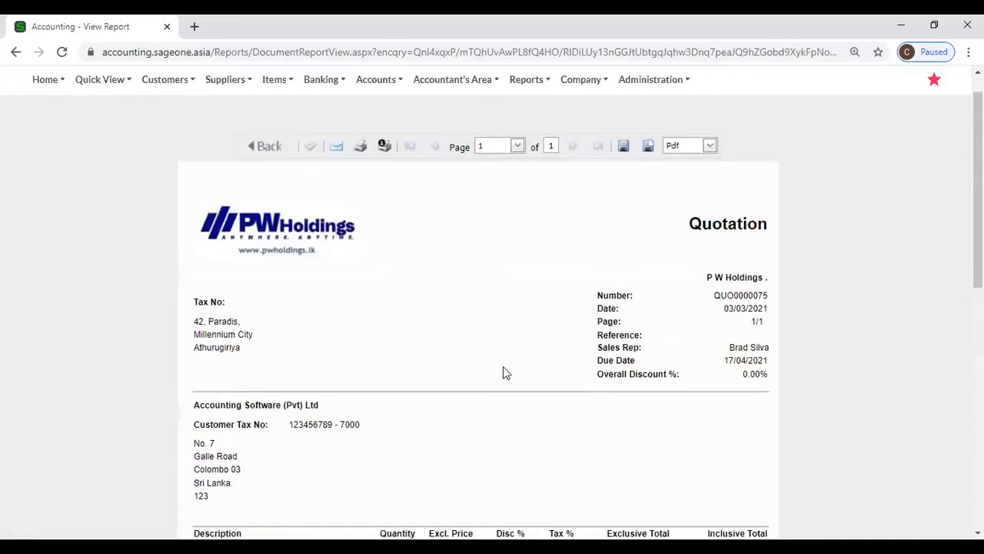
{"action": "mouse_move", "coordinate": [322, 263]}
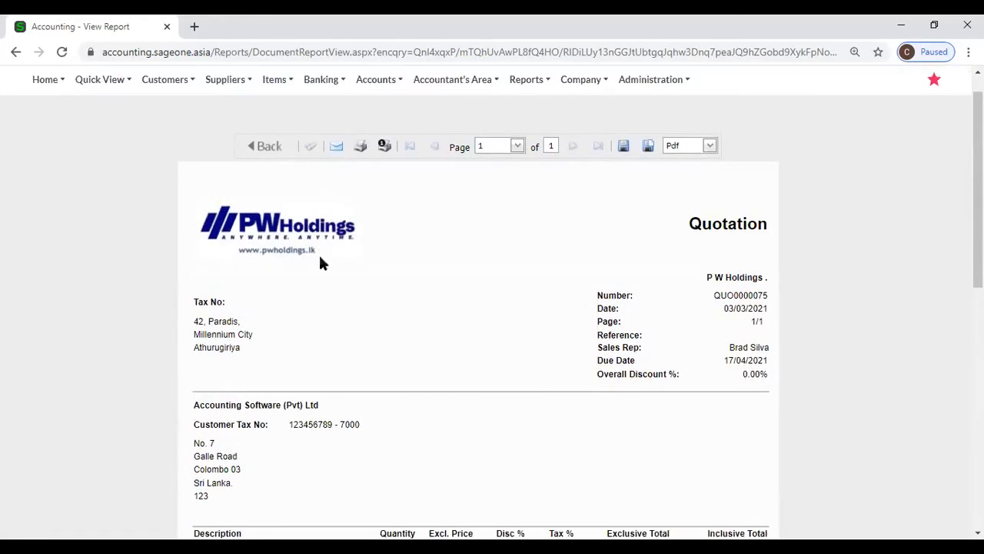
{"action": "left_click", "coordinate": [580, 79]}
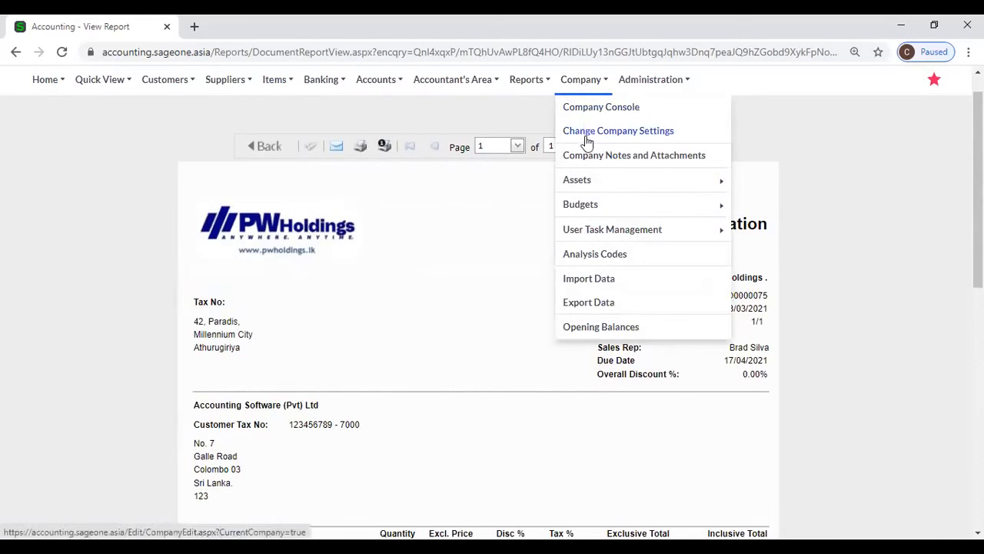
In Company Settings branding, cancel Choose File, keep logo position Top Left, and preview.
{"action": "left_click", "coordinate": [618, 130]}
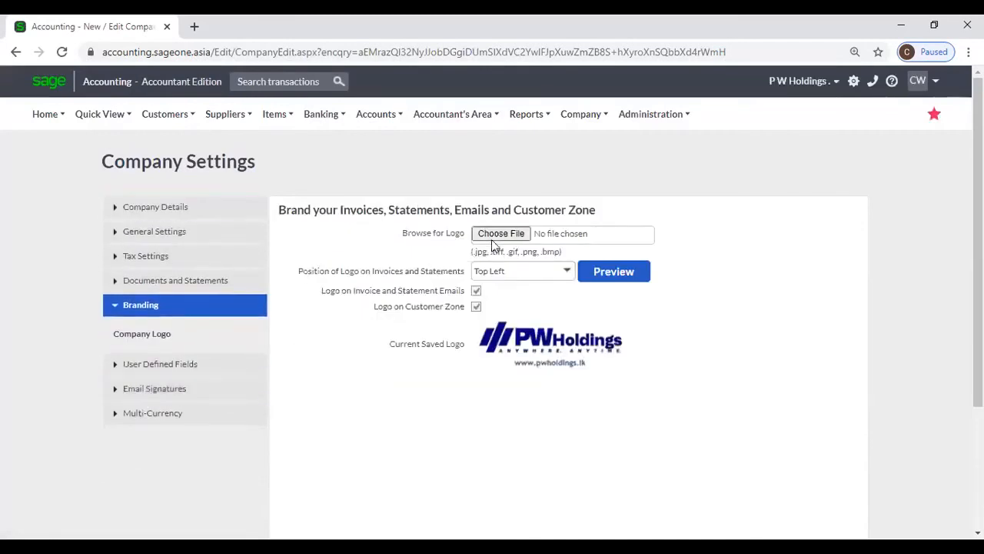
{"action": "left_click", "coordinate": [500, 233]}
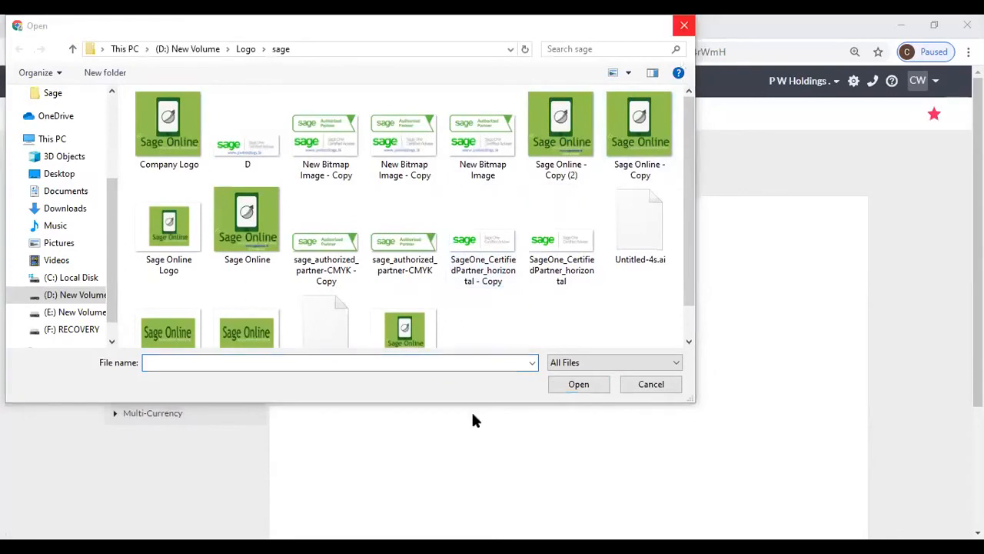
{"action": "left_click", "coordinate": [650, 383]}
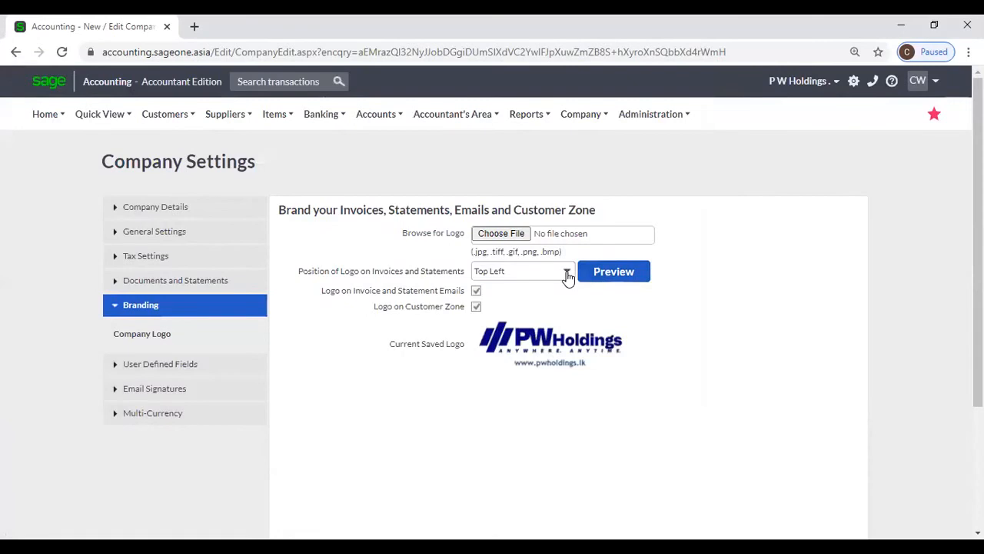
{"action": "left_click", "coordinate": [566, 271]}
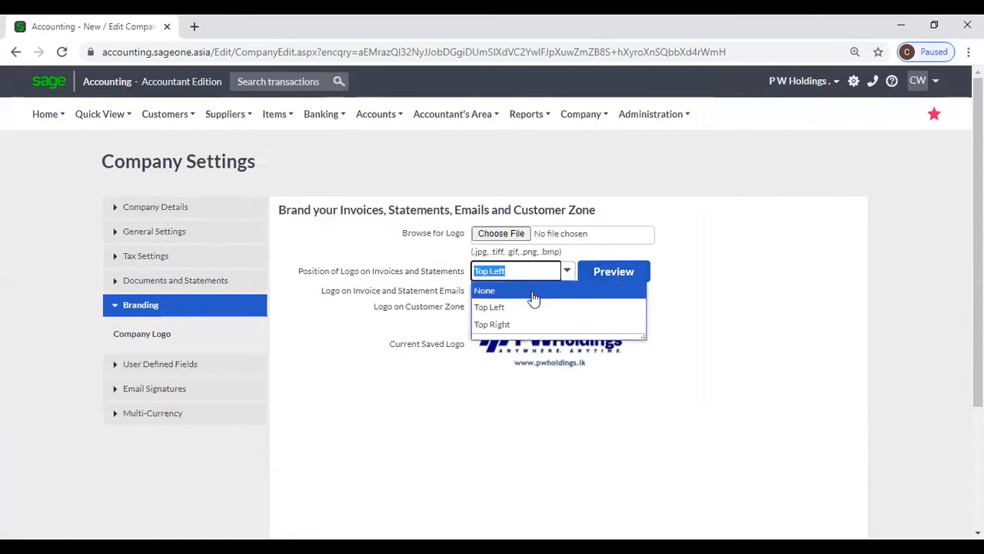
{"action": "mouse_move", "coordinate": [586, 301]}
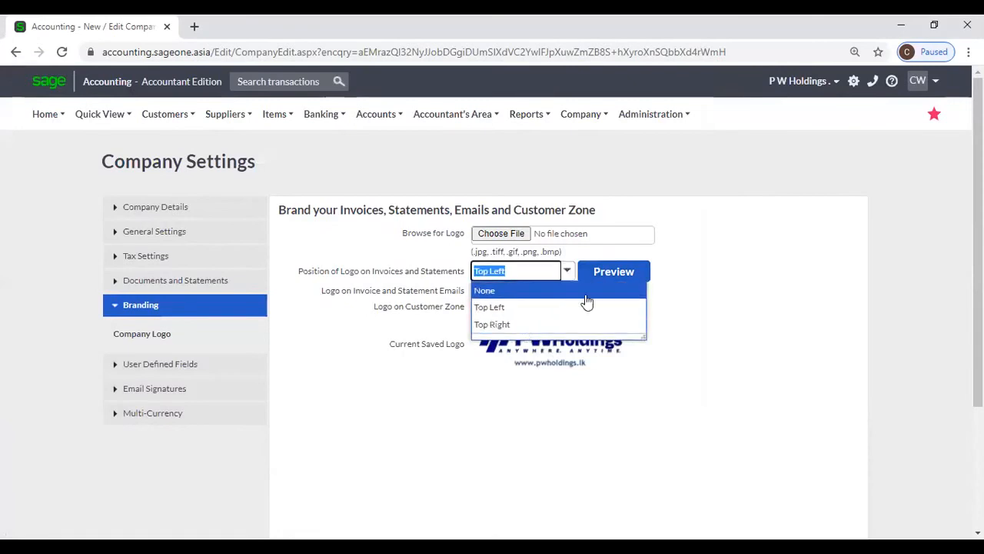
{"action": "left_click", "coordinate": [489, 307]}
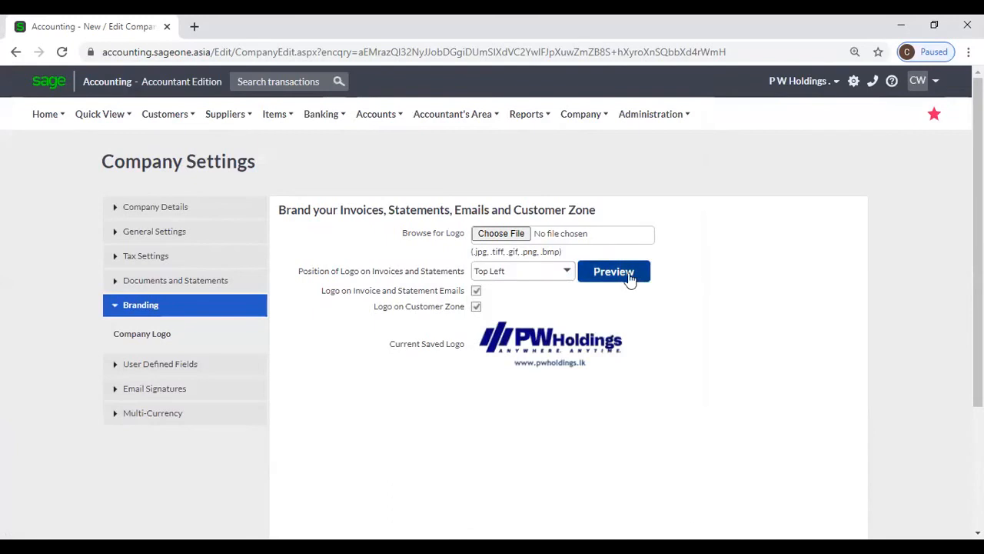
{"action": "left_click", "coordinate": [613, 271]}
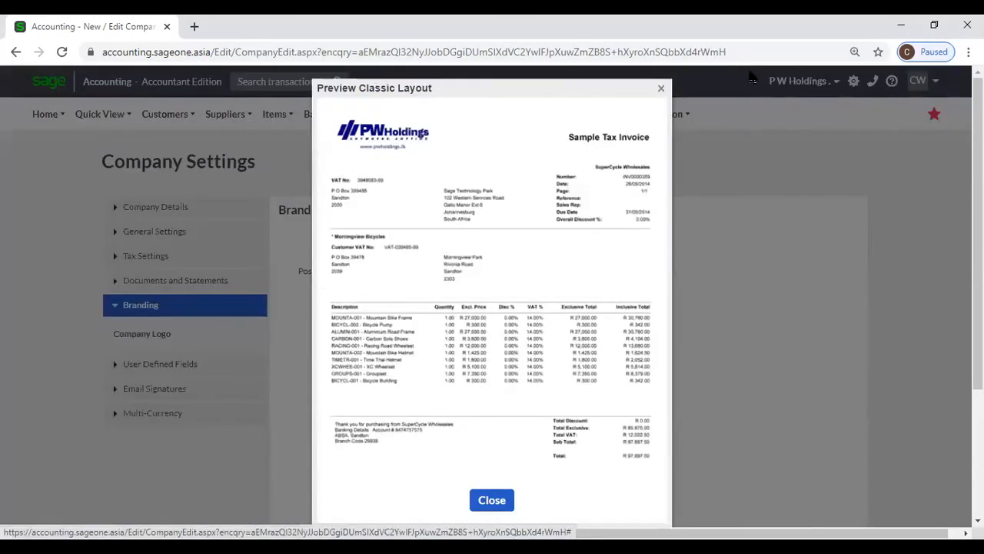
{"action": "left_click", "coordinate": [491, 500]}
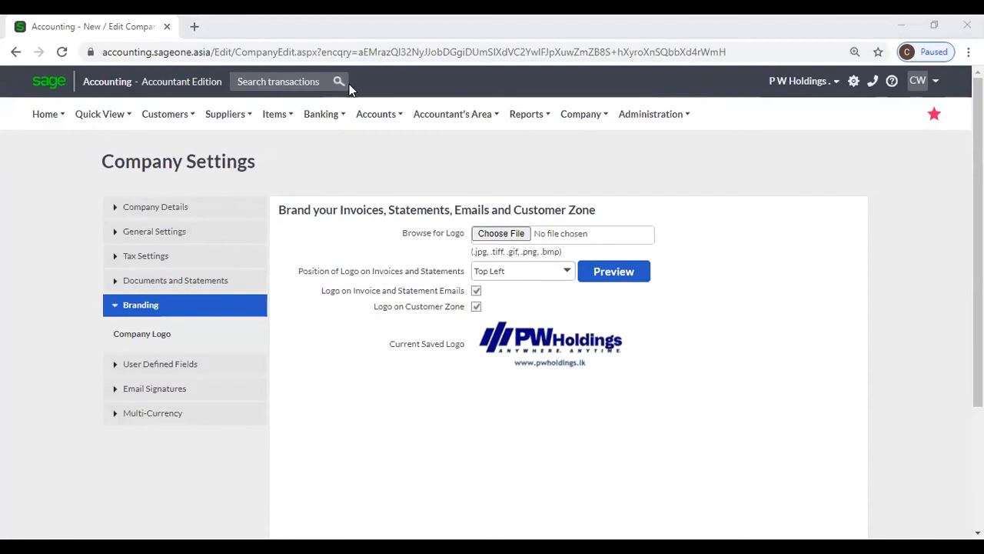
{"action": "mouse_move", "coordinate": [714, 519]}
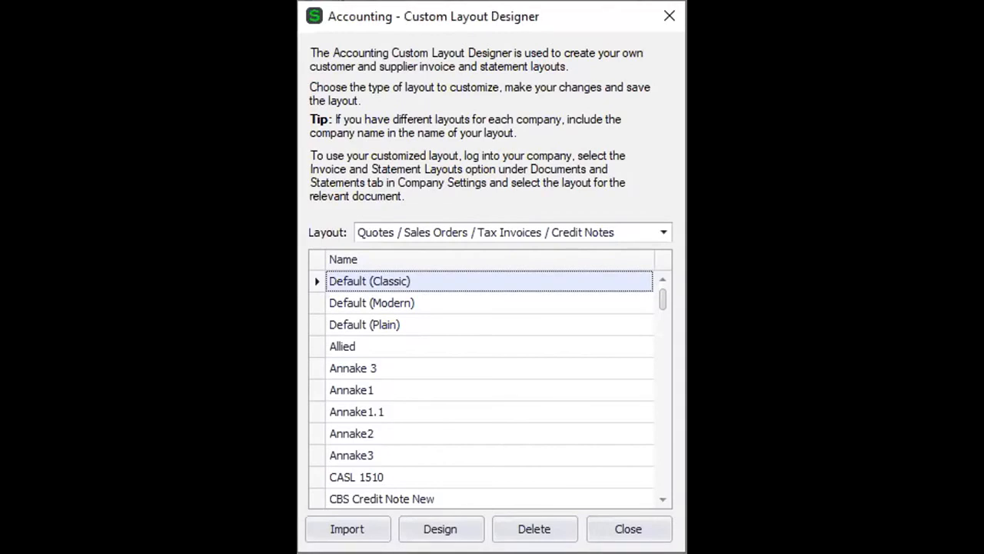
{"action": "mouse_move", "coordinate": [550, 310]}
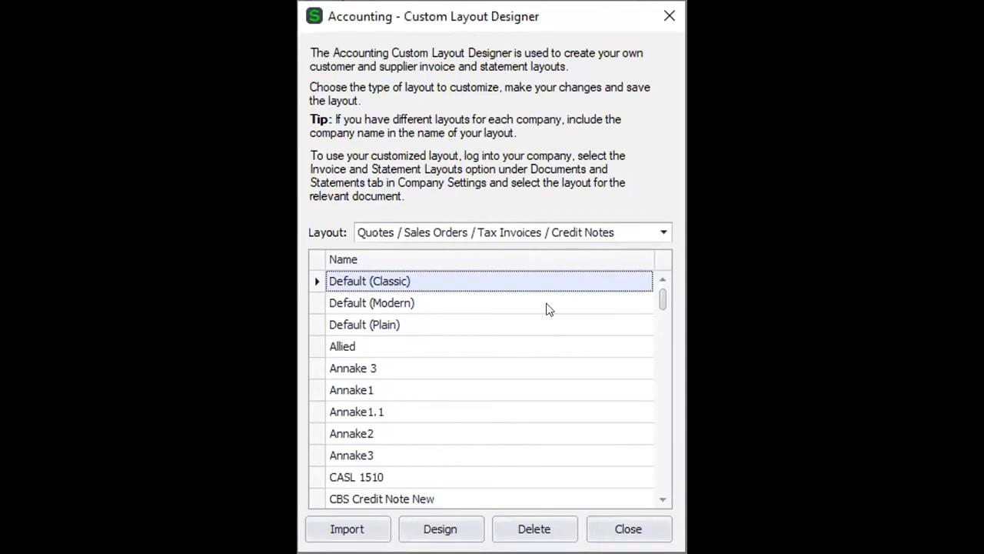
Select Default (Modern) in the quotes layout list and launch Design.
{"action": "left_click", "coordinate": [371, 302]}
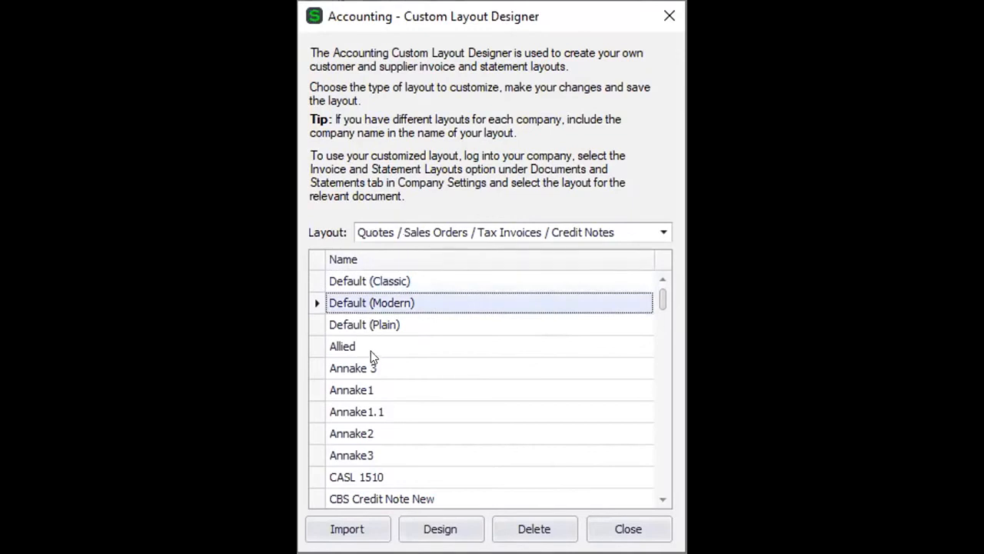
{"action": "mouse_move", "coordinate": [384, 302]}
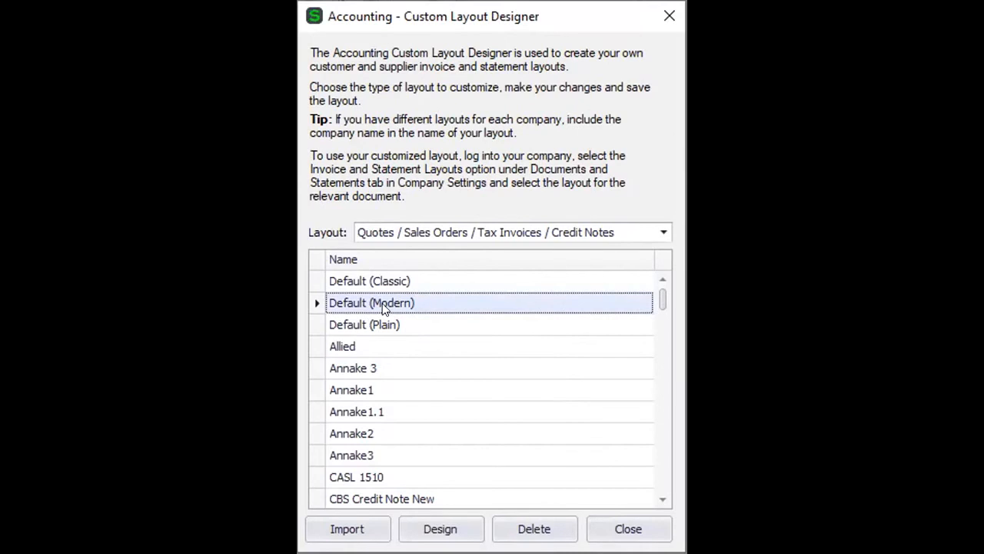
{"action": "mouse_move", "coordinate": [442, 529]}
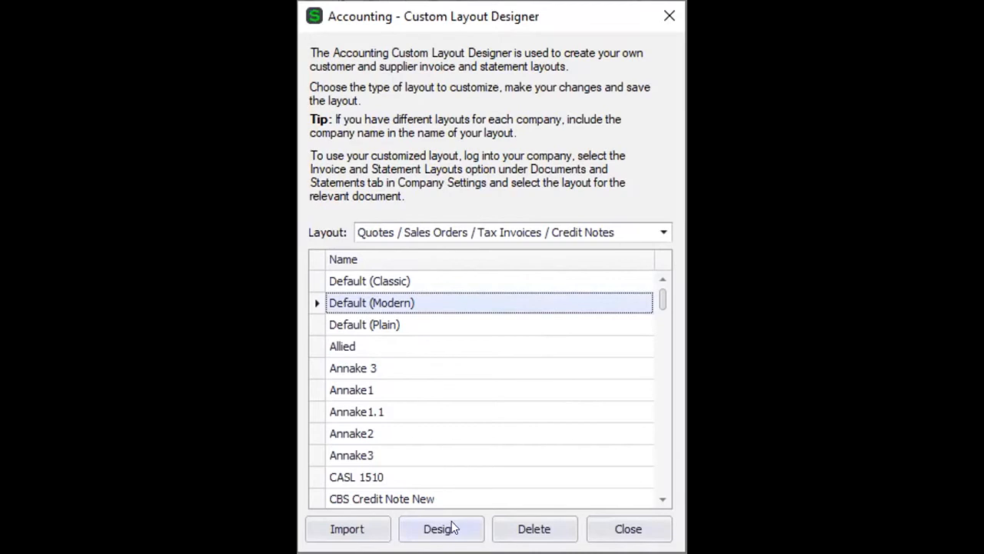
{"action": "left_click", "coordinate": [442, 528]}
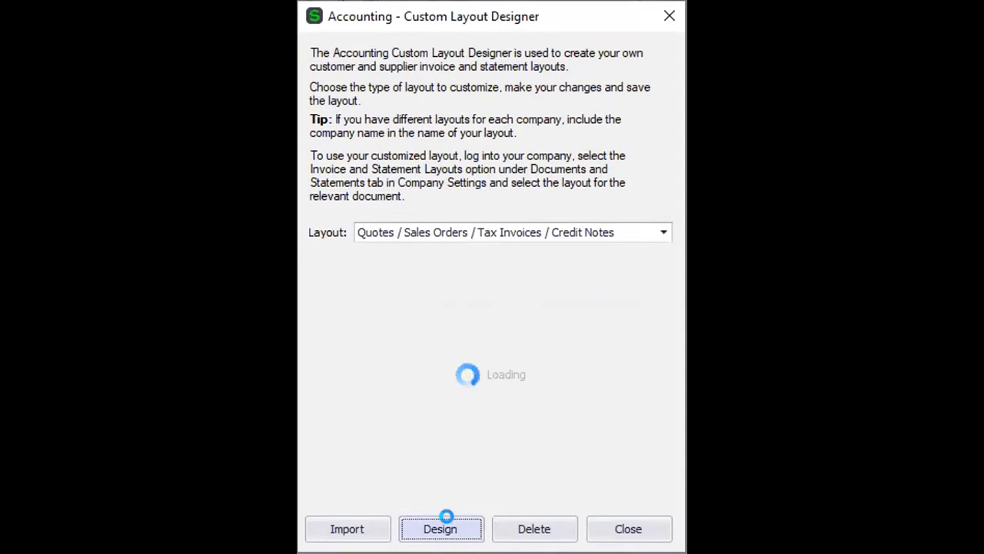
{"action": "left_click", "coordinate": [442, 529]}
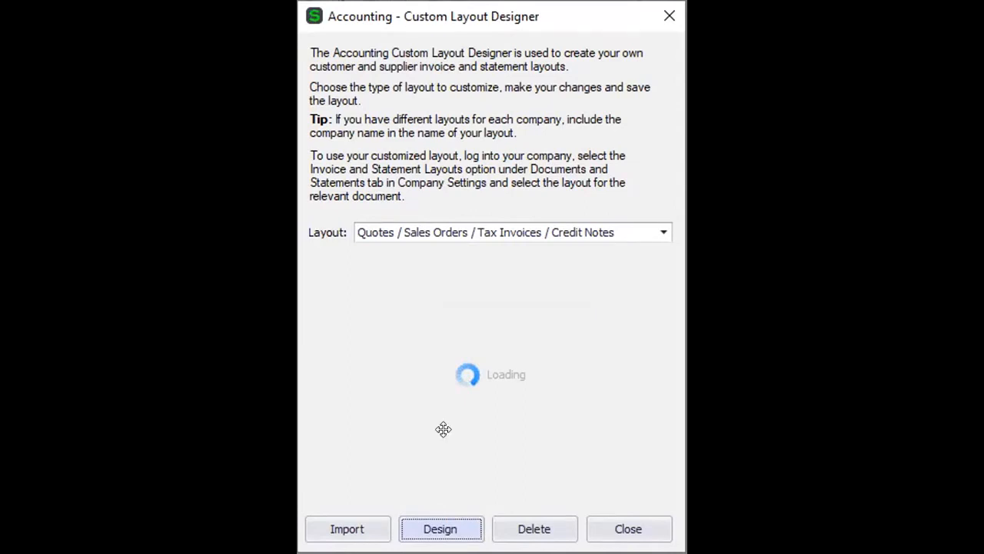
{"action": "left_click", "coordinate": [441, 528]}
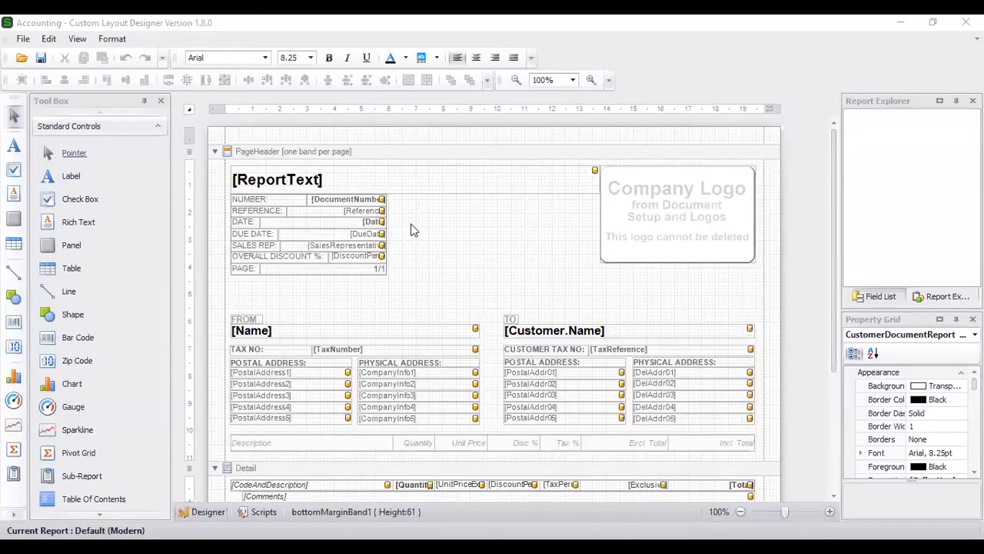
{"action": "mouse_move", "coordinate": [424, 221]}
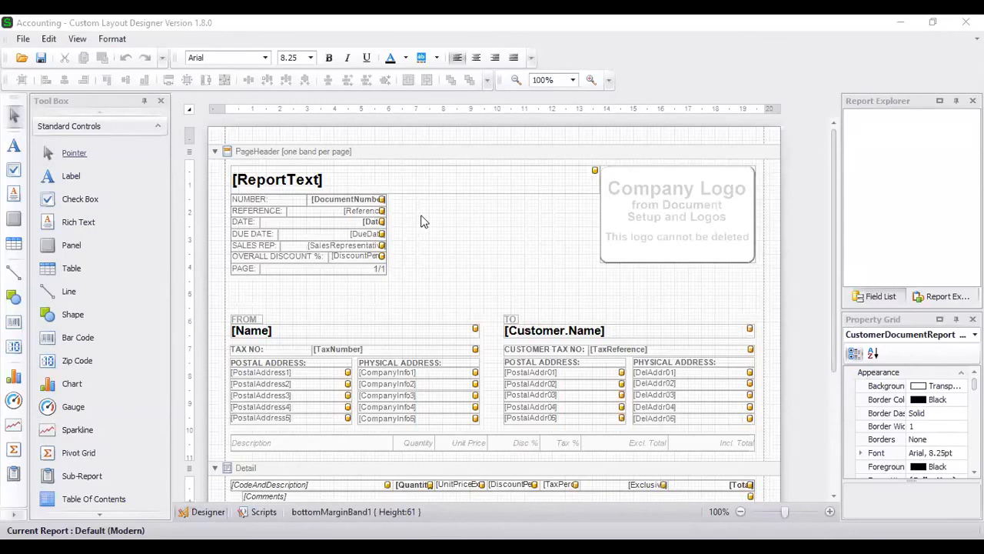
{"action": "mouse_move", "coordinate": [434, 235]}
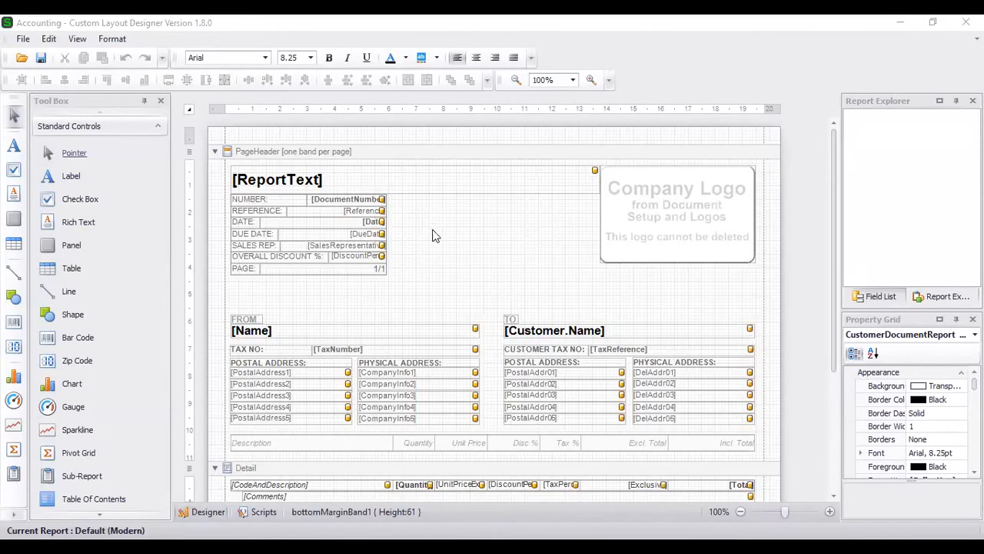
{"action": "mouse_move", "coordinate": [521, 240]}
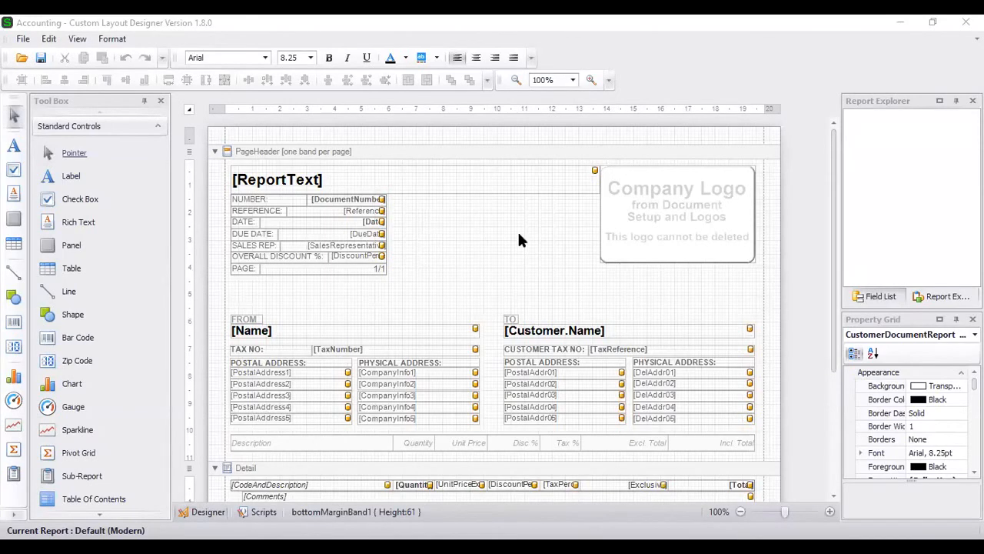
{"action": "mouse_move", "coordinate": [575, 290]}
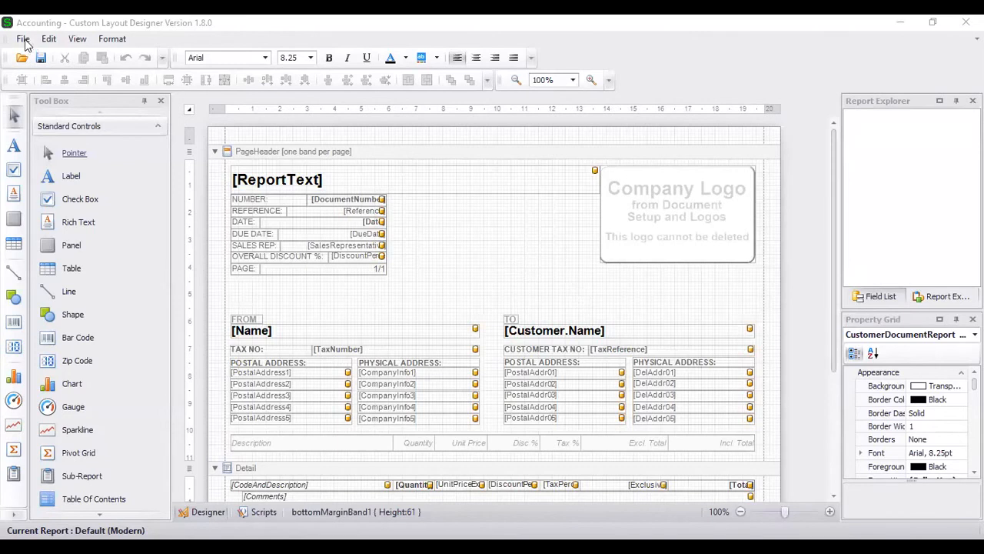
Use File > Save As to save the layout under the name 'SLIIT'.
{"action": "left_click", "coordinate": [24, 38]}
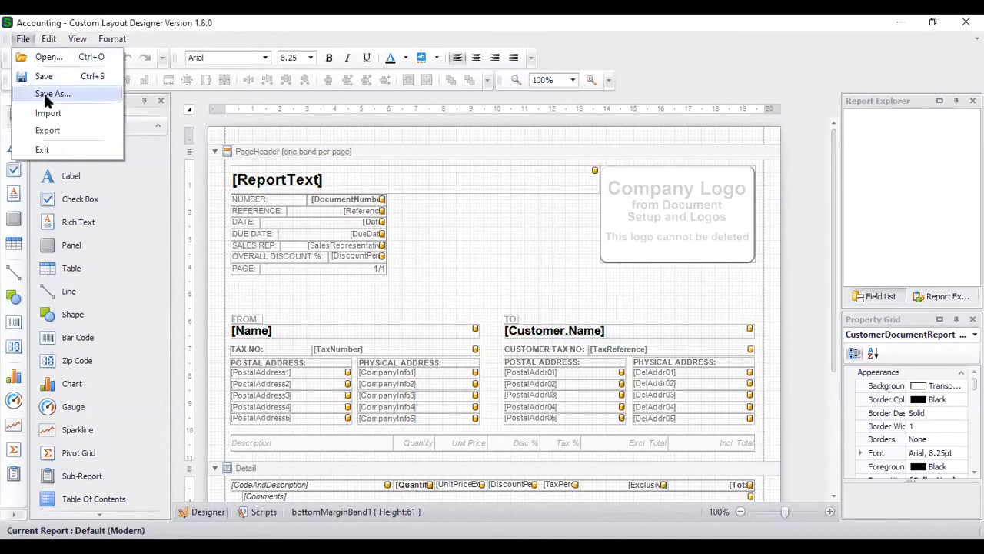
{"action": "left_click", "coordinate": [53, 93]}
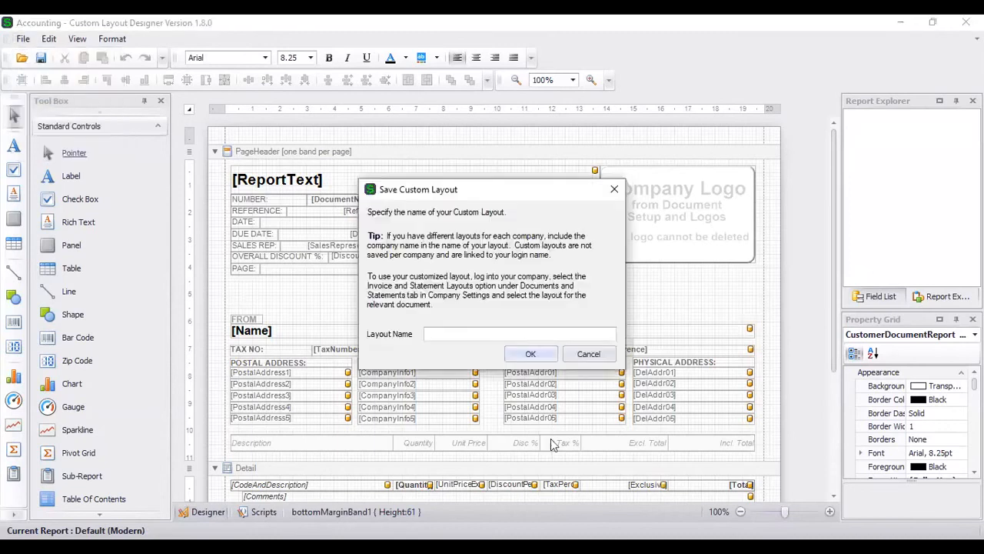
{"action": "left_click", "coordinate": [519, 333]}
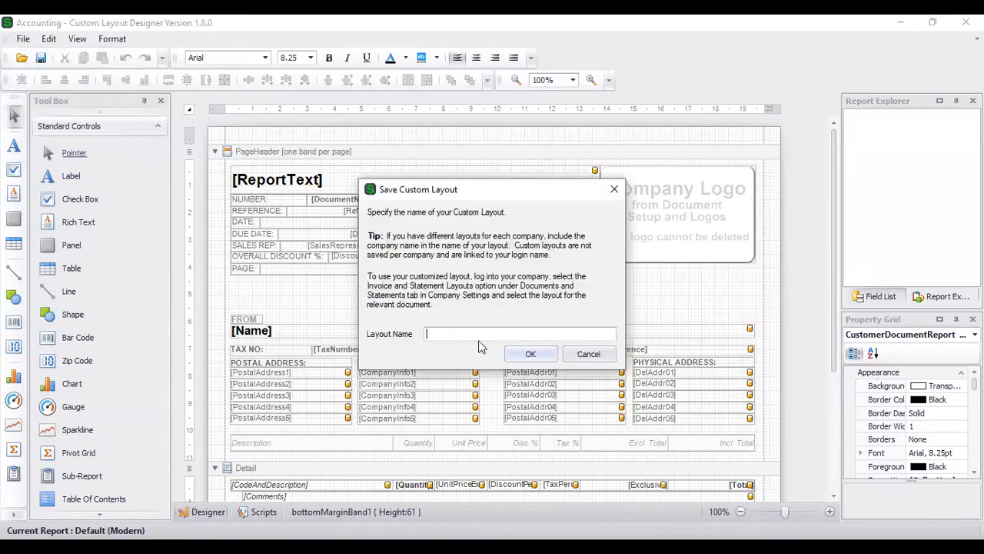
{"action": "type", "text": "SLIIT"}
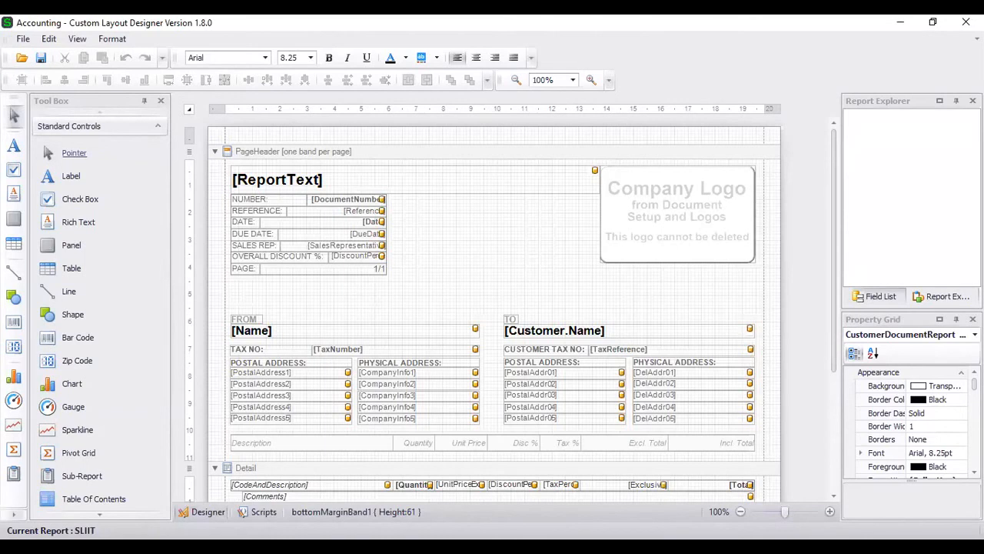
Drag the Company Logo picture box from the top right to the PageHeader centre.
{"action": "left_click", "coordinate": [458, 247]}
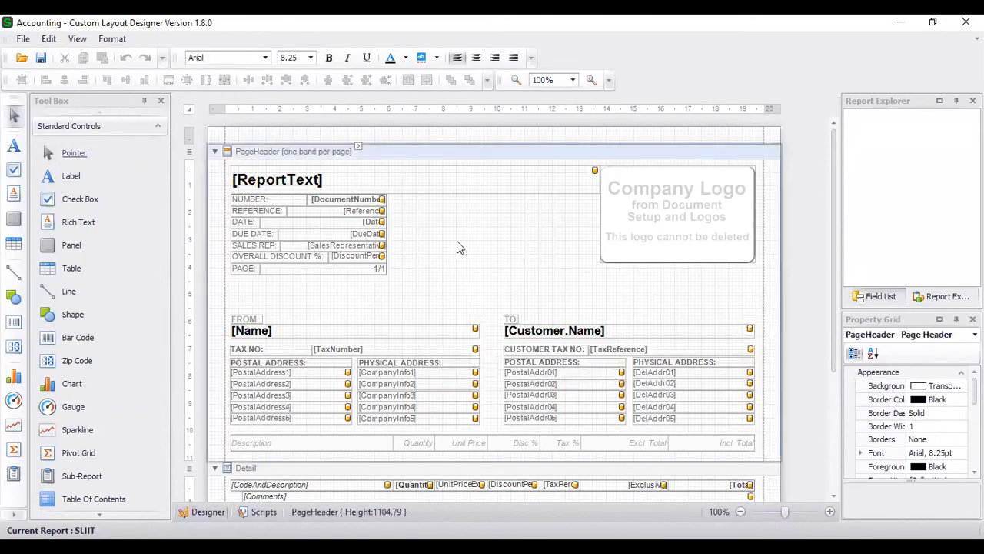
{"action": "left_click", "coordinate": [277, 179]}
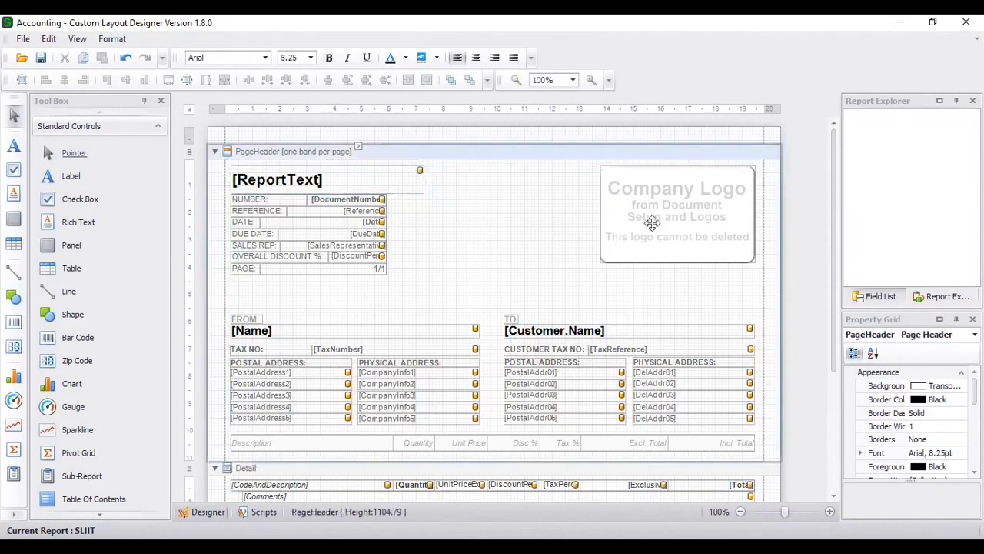
{"action": "left_click", "coordinate": [652, 223]}
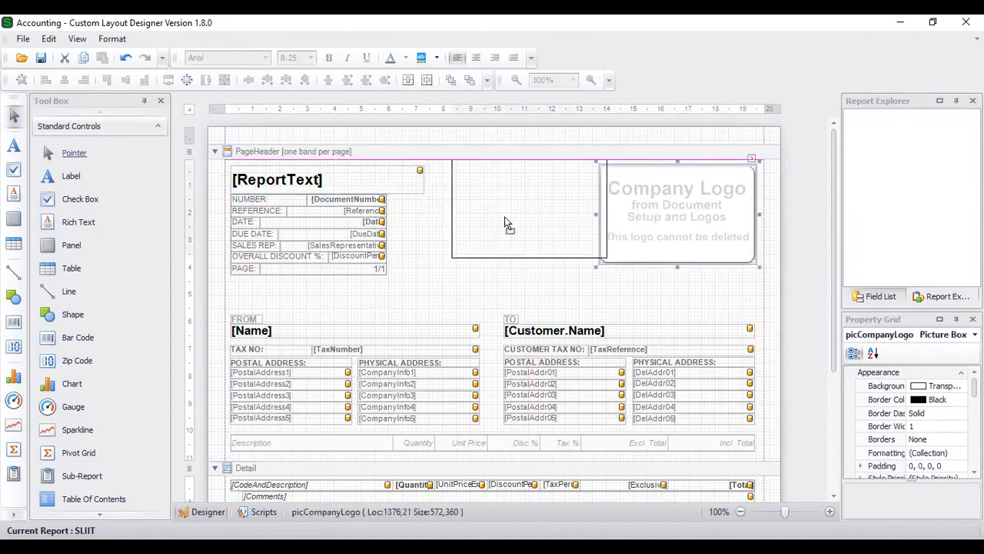
{"action": "left_click_drag", "start_coordinate": [676, 211], "coordinate": [519, 207]}
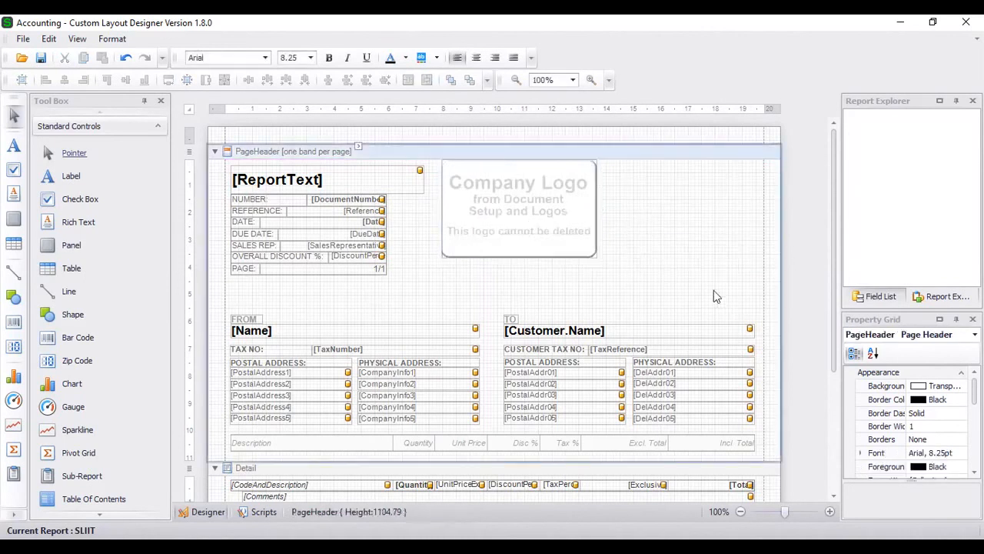
{"action": "mouse_move", "coordinate": [626, 328]}
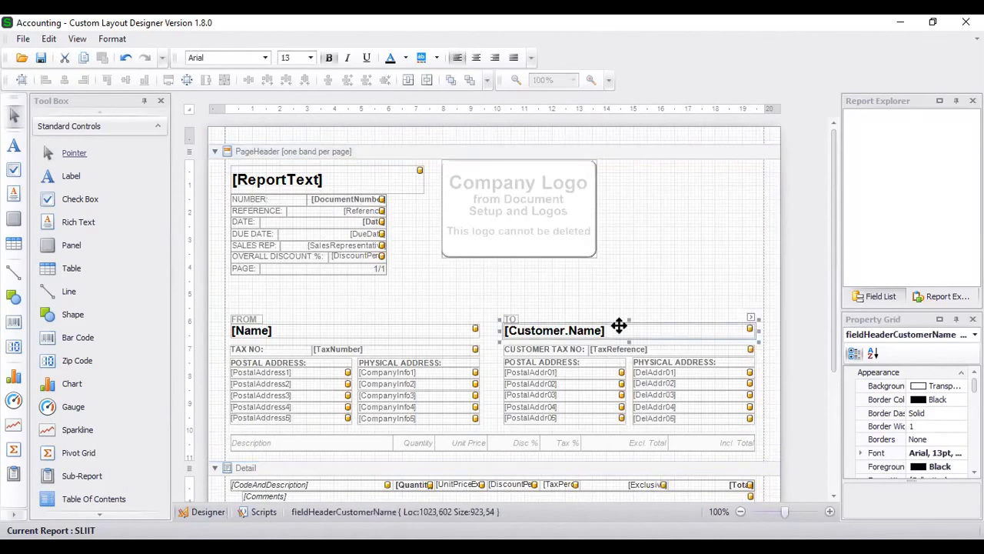
{"action": "mouse_move", "coordinate": [646, 335]}
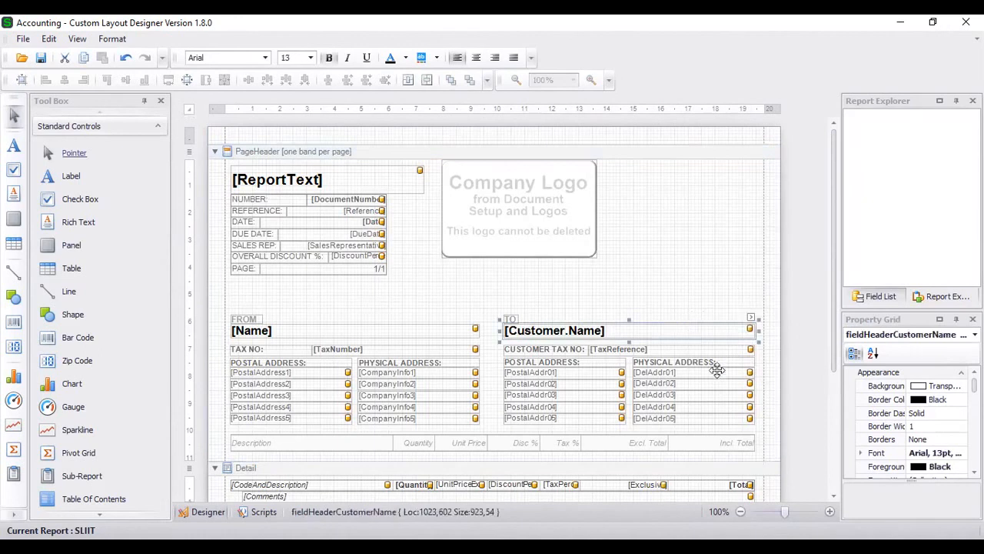
{"action": "mouse_move", "coordinate": [958, 463]}
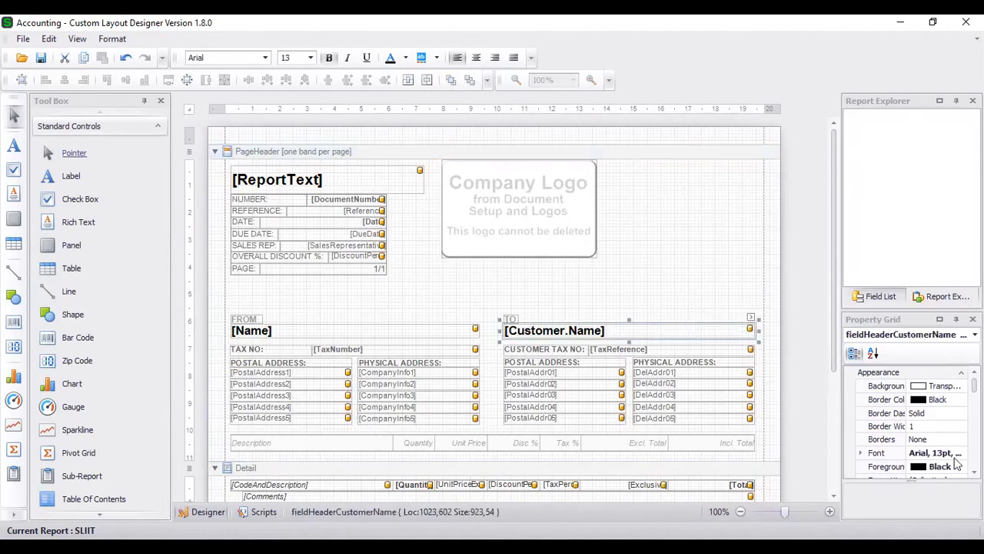
{"action": "mouse_move", "coordinate": [955, 455]}
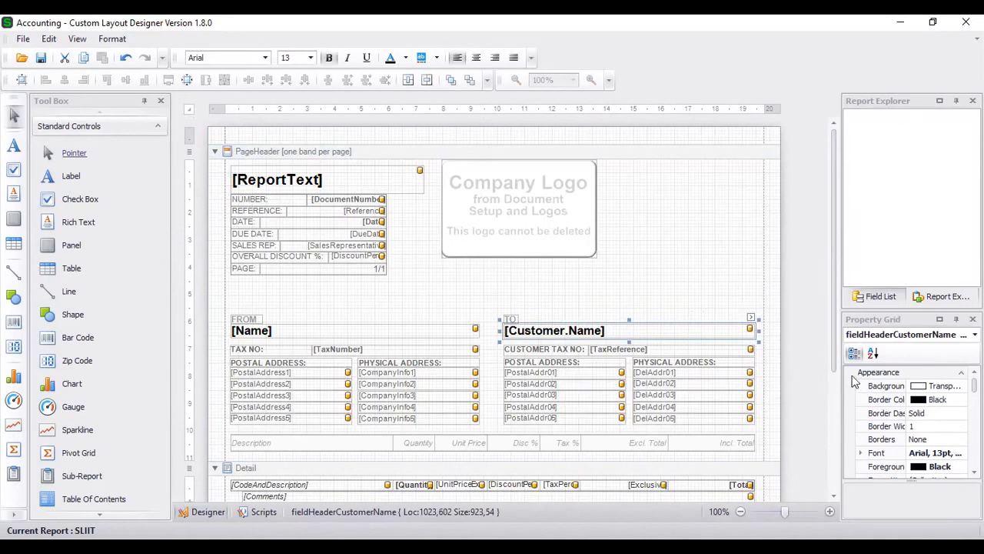
{"action": "mouse_move", "coordinate": [842, 394]}
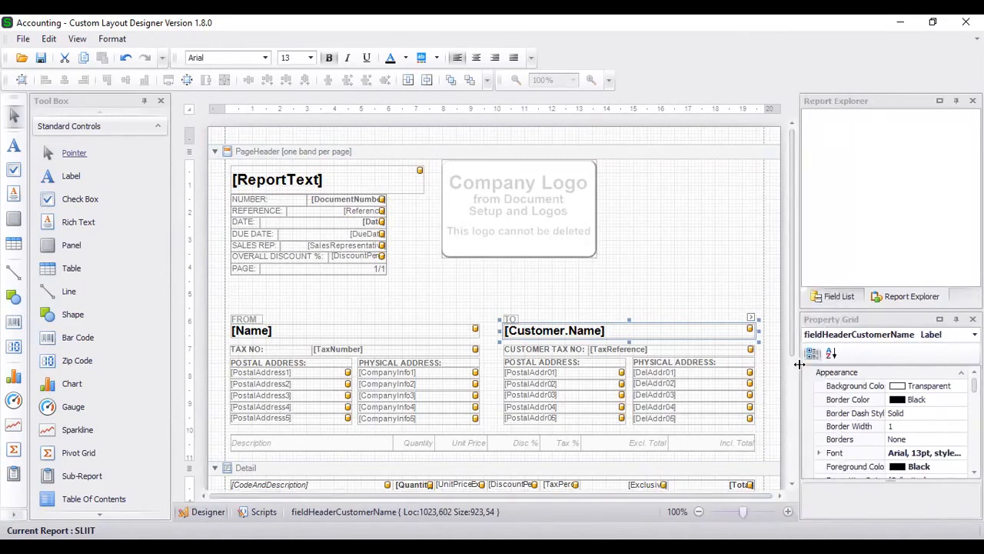
{"action": "mouse_move", "coordinate": [832, 335]}
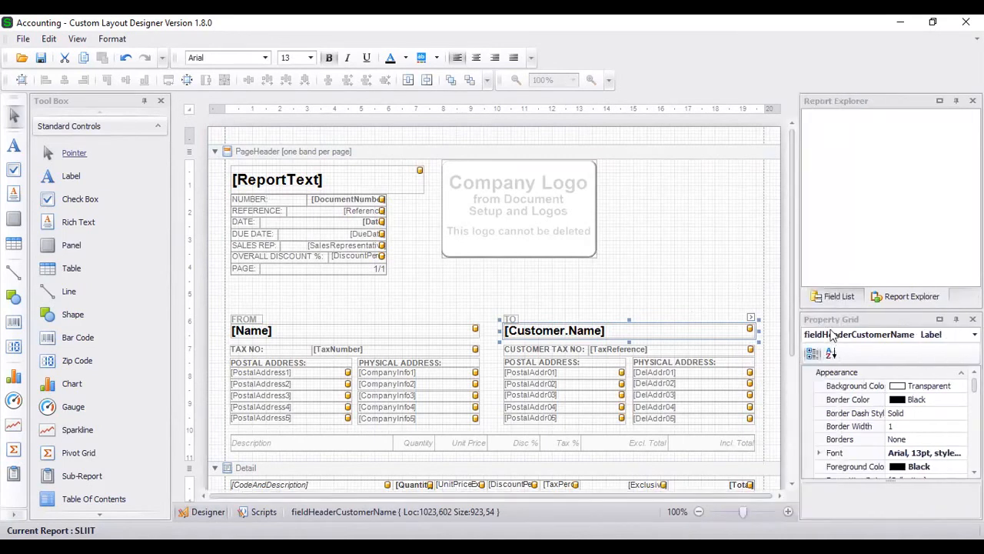
Browse the Field List down to document totals, DocumentLine and Parameters groups.
{"action": "left_click", "coordinate": [837, 296]}
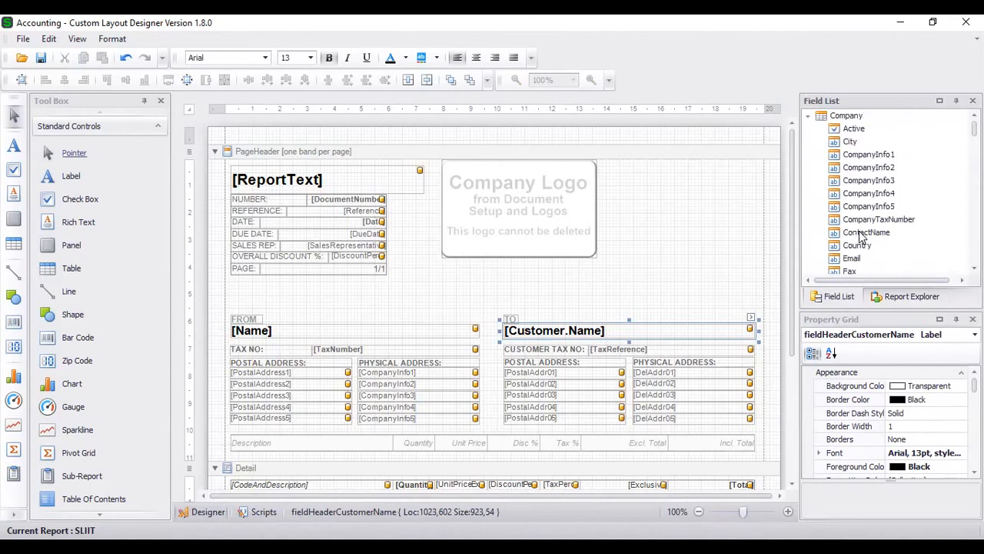
{"action": "scroll", "scroll_direction": "down", "scroll_amount": 3}
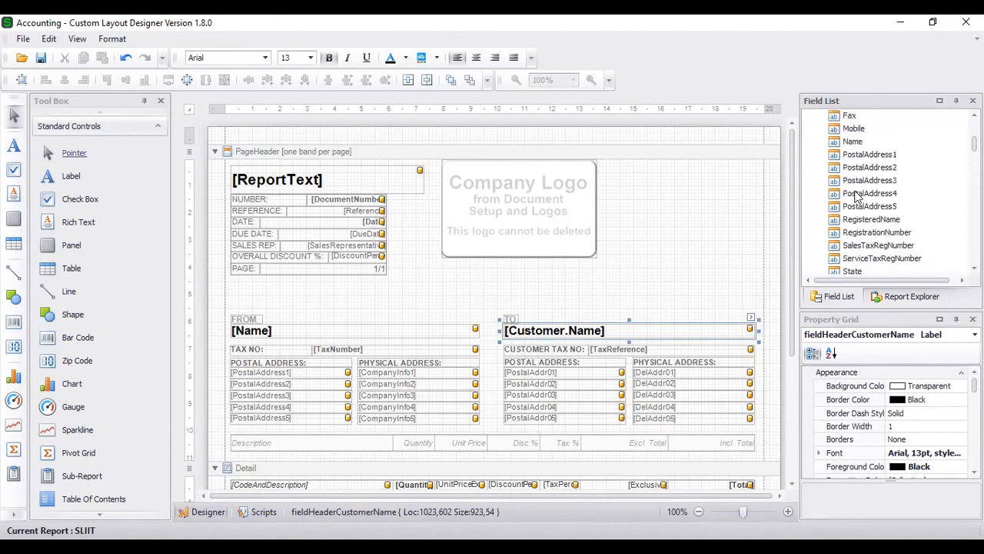
{"action": "scroll", "scroll_direction": "down", "scroll_amount": 3}
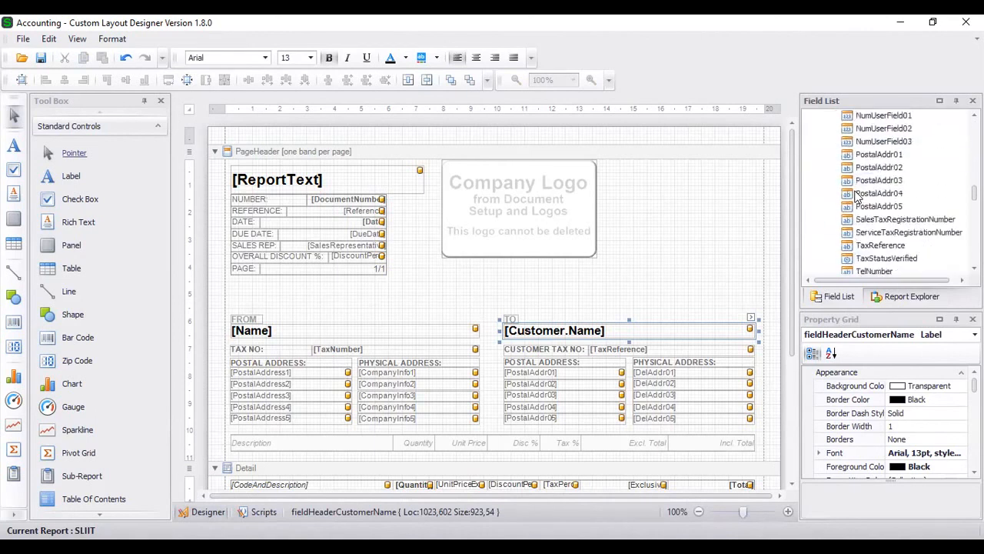
{"action": "scroll", "scroll_direction": "down", "scroll_amount": 3}
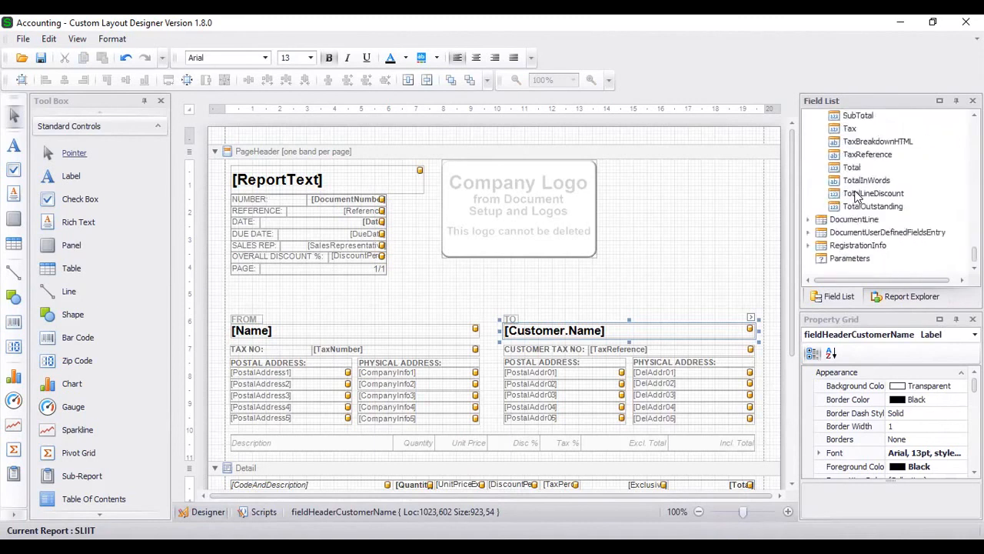
{"action": "mouse_move", "coordinate": [860, 385]}
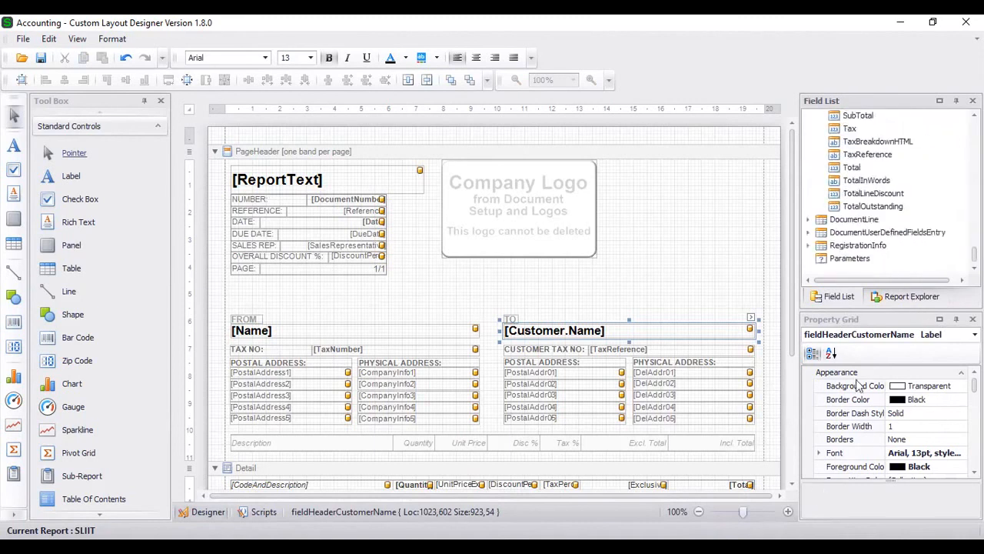
{"action": "mouse_move", "coordinate": [872, 421]}
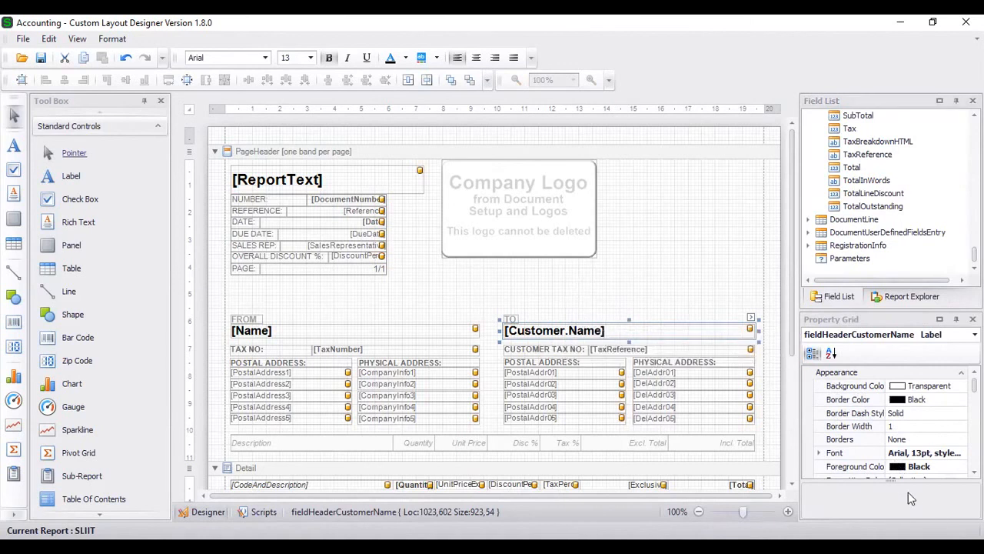
{"action": "mouse_move", "coordinate": [938, 452]}
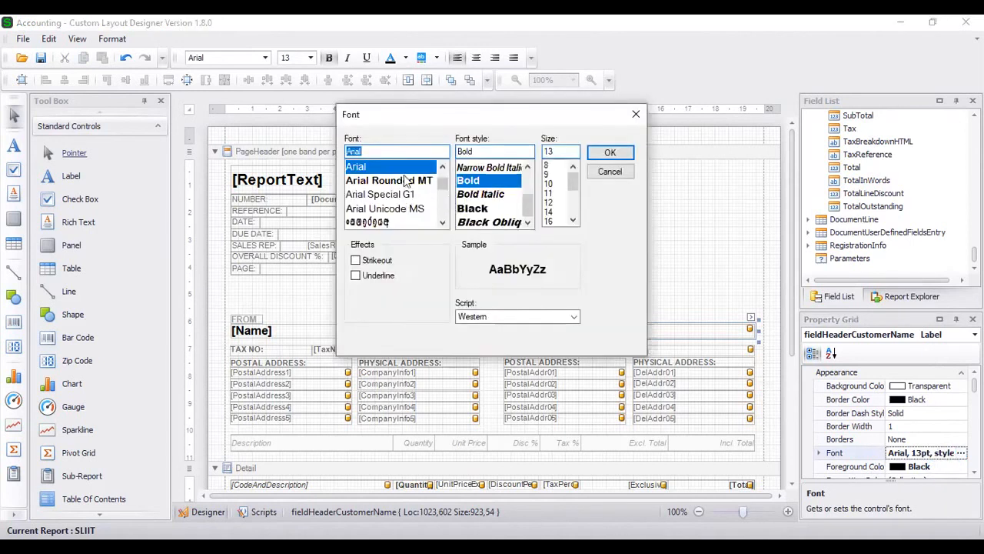
{"action": "mouse_move", "coordinate": [384, 201]}
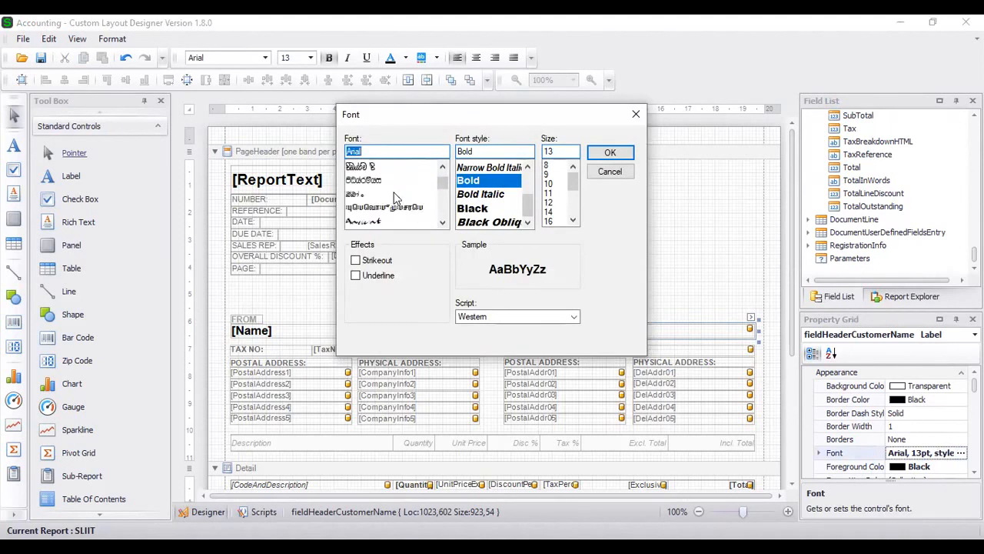
Change the customer name font from 13pt to 12pt Arial.
{"action": "scroll", "scroll_direction": "down", "scroll_amount": 3}
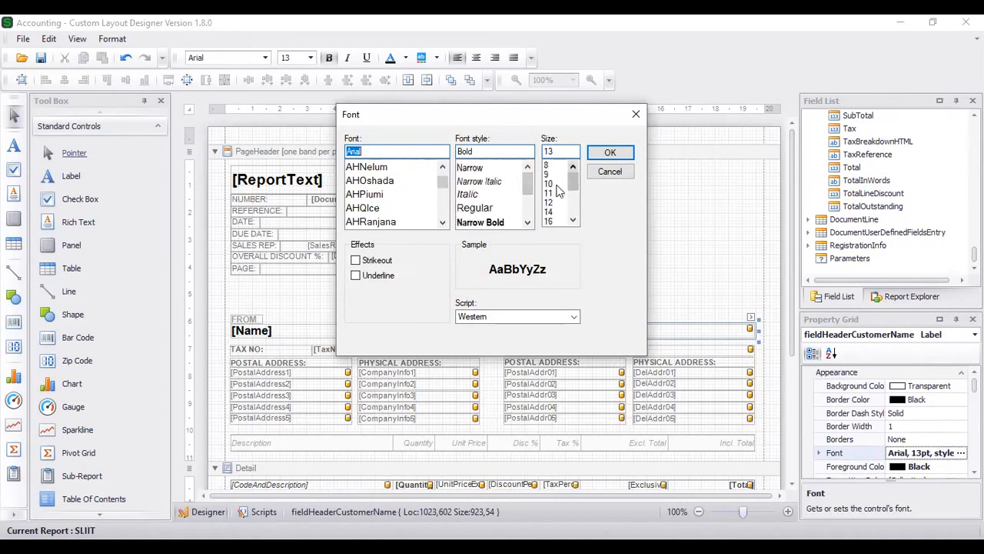
{"action": "left_click", "coordinate": [550, 202]}
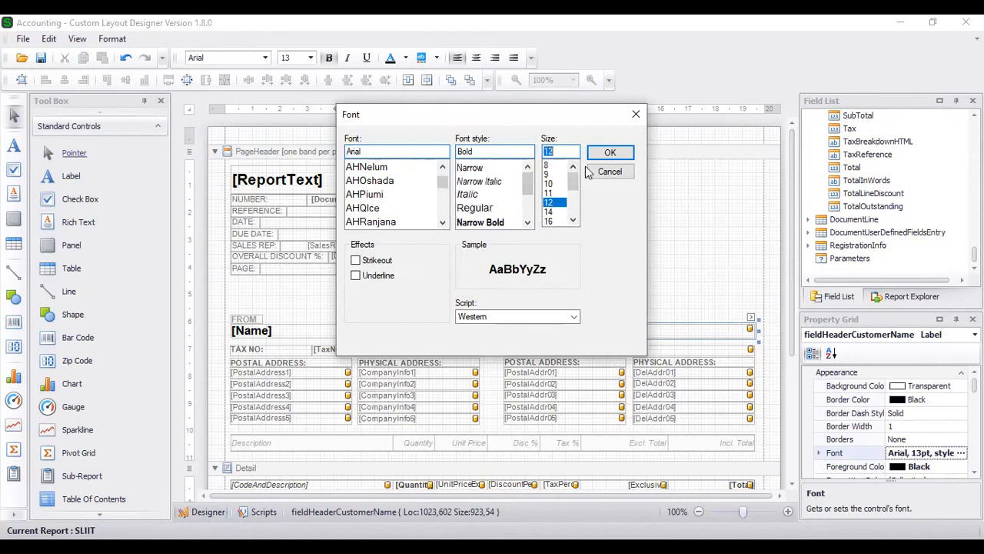
{"action": "left_click", "coordinate": [611, 152]}
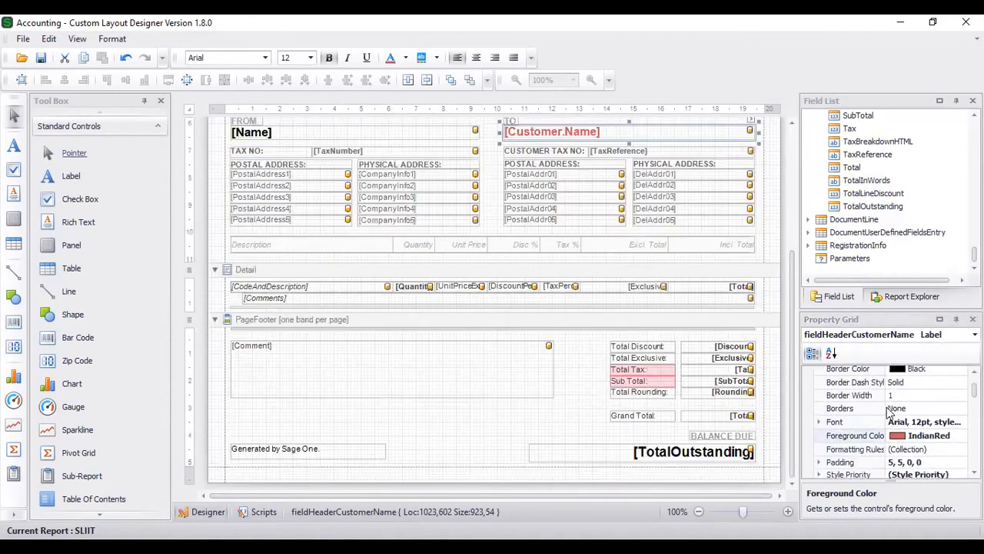
Set the customer name label's Text Alignment to Top Center.
{"action": "scroll", "scroll_direction": "down", "scroll_amount": 3}
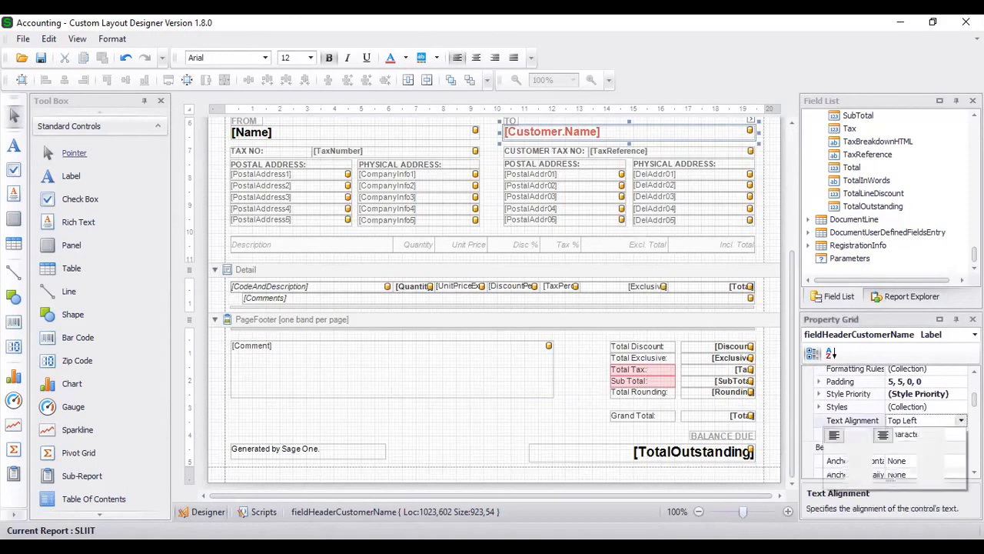
{"action": "left_click", "coordinate": [974, 420]}
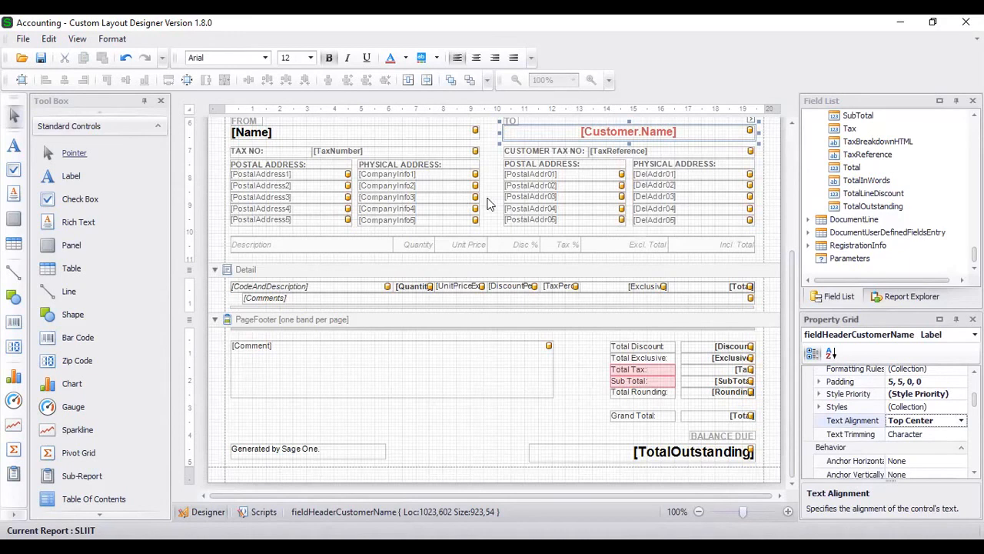
{"action": "mouse_move", "coordinate": [728, 207]}
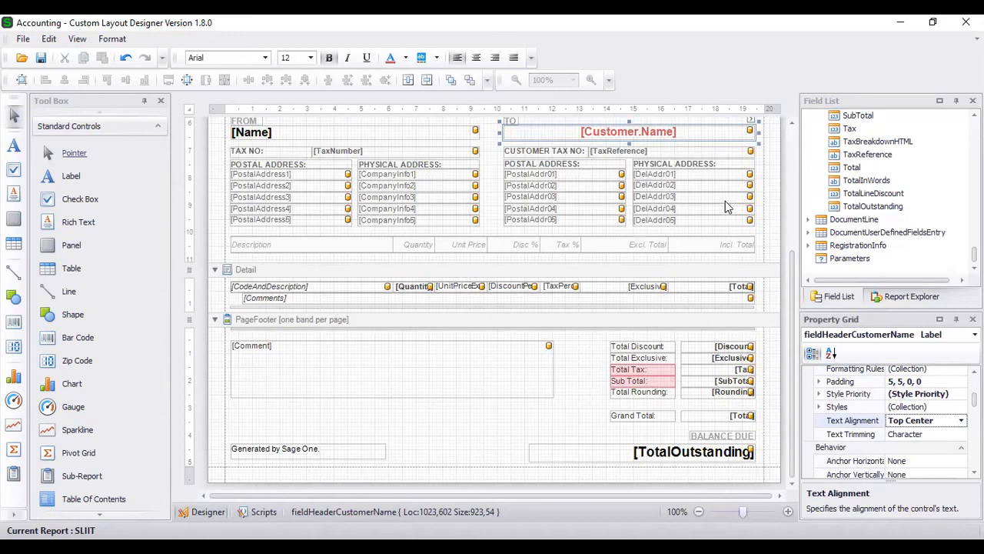